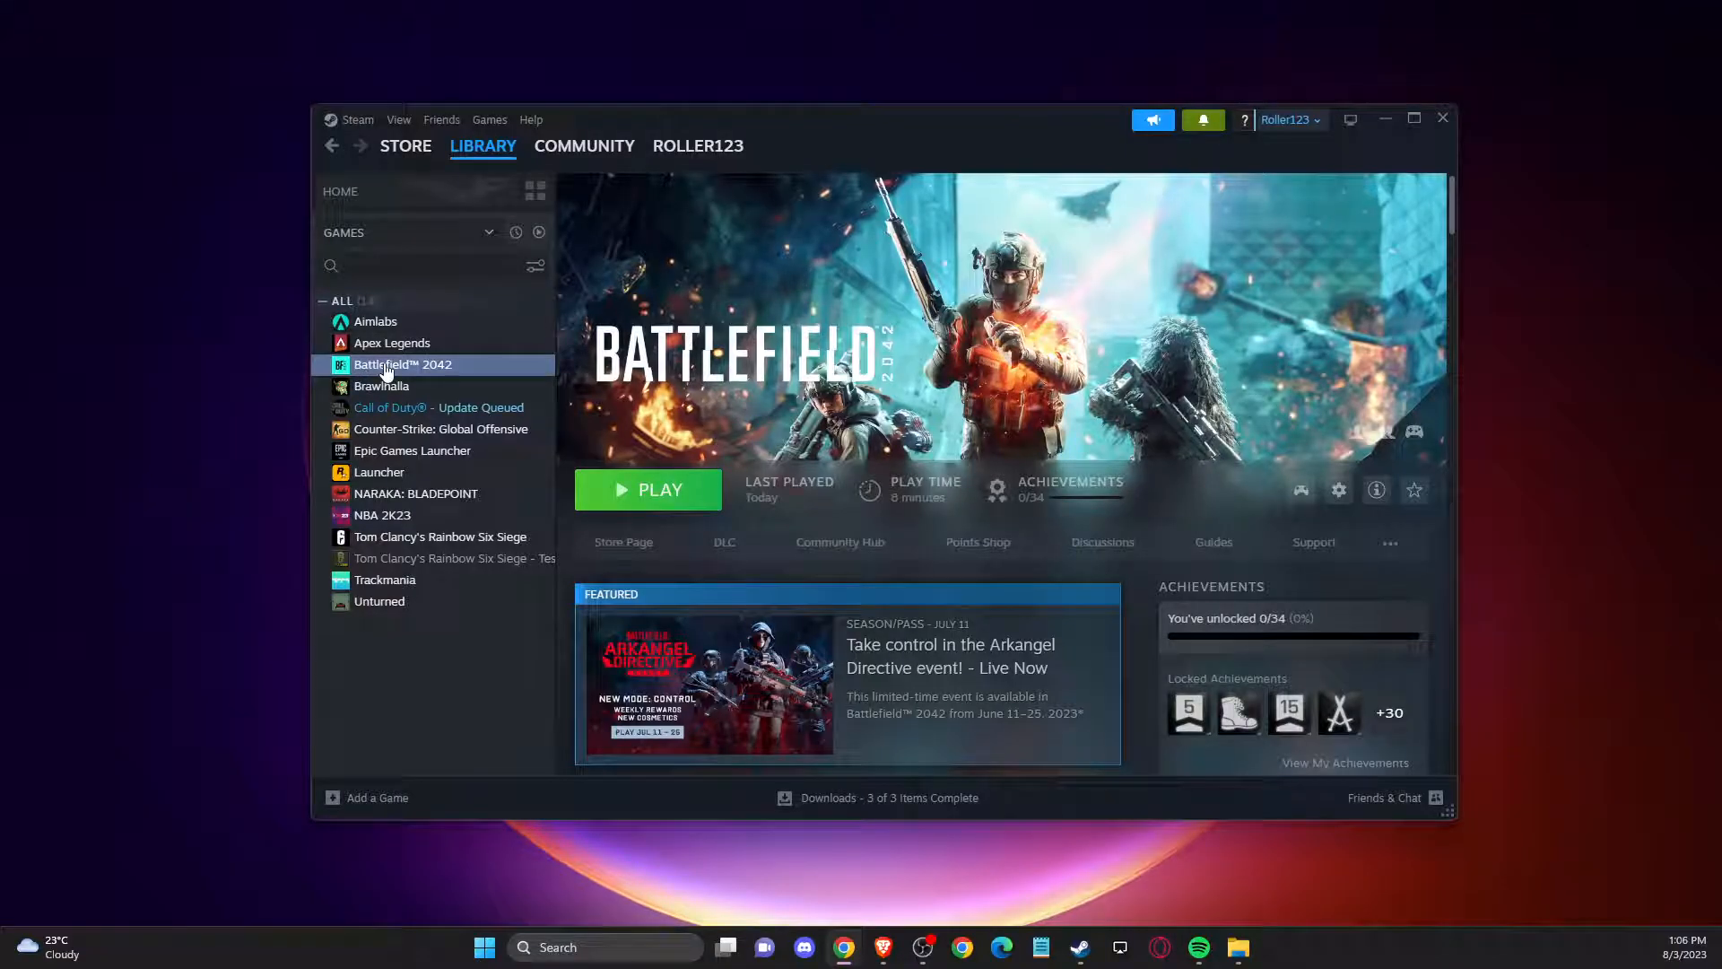
{"action": "mouse_move", "coordinate": [428, 515]}
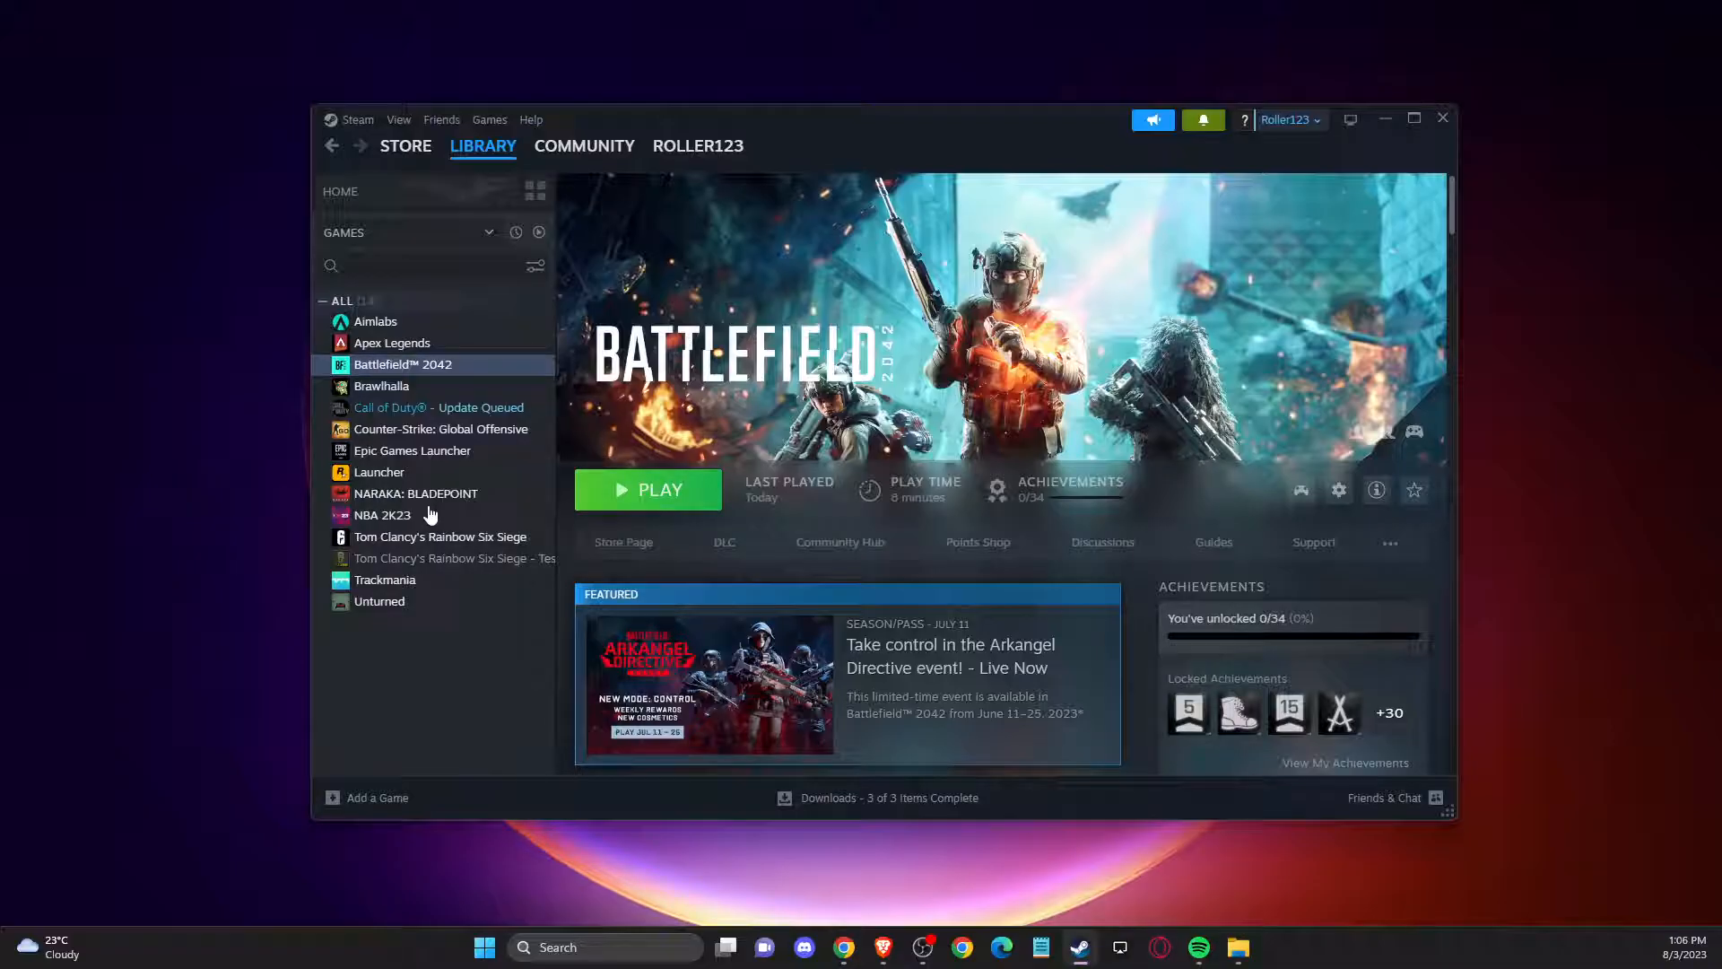
Reach Battlefield 2042's Installed Files settings from its Library properties
{"action": "left_click", "coordinate": [1338, 490]}
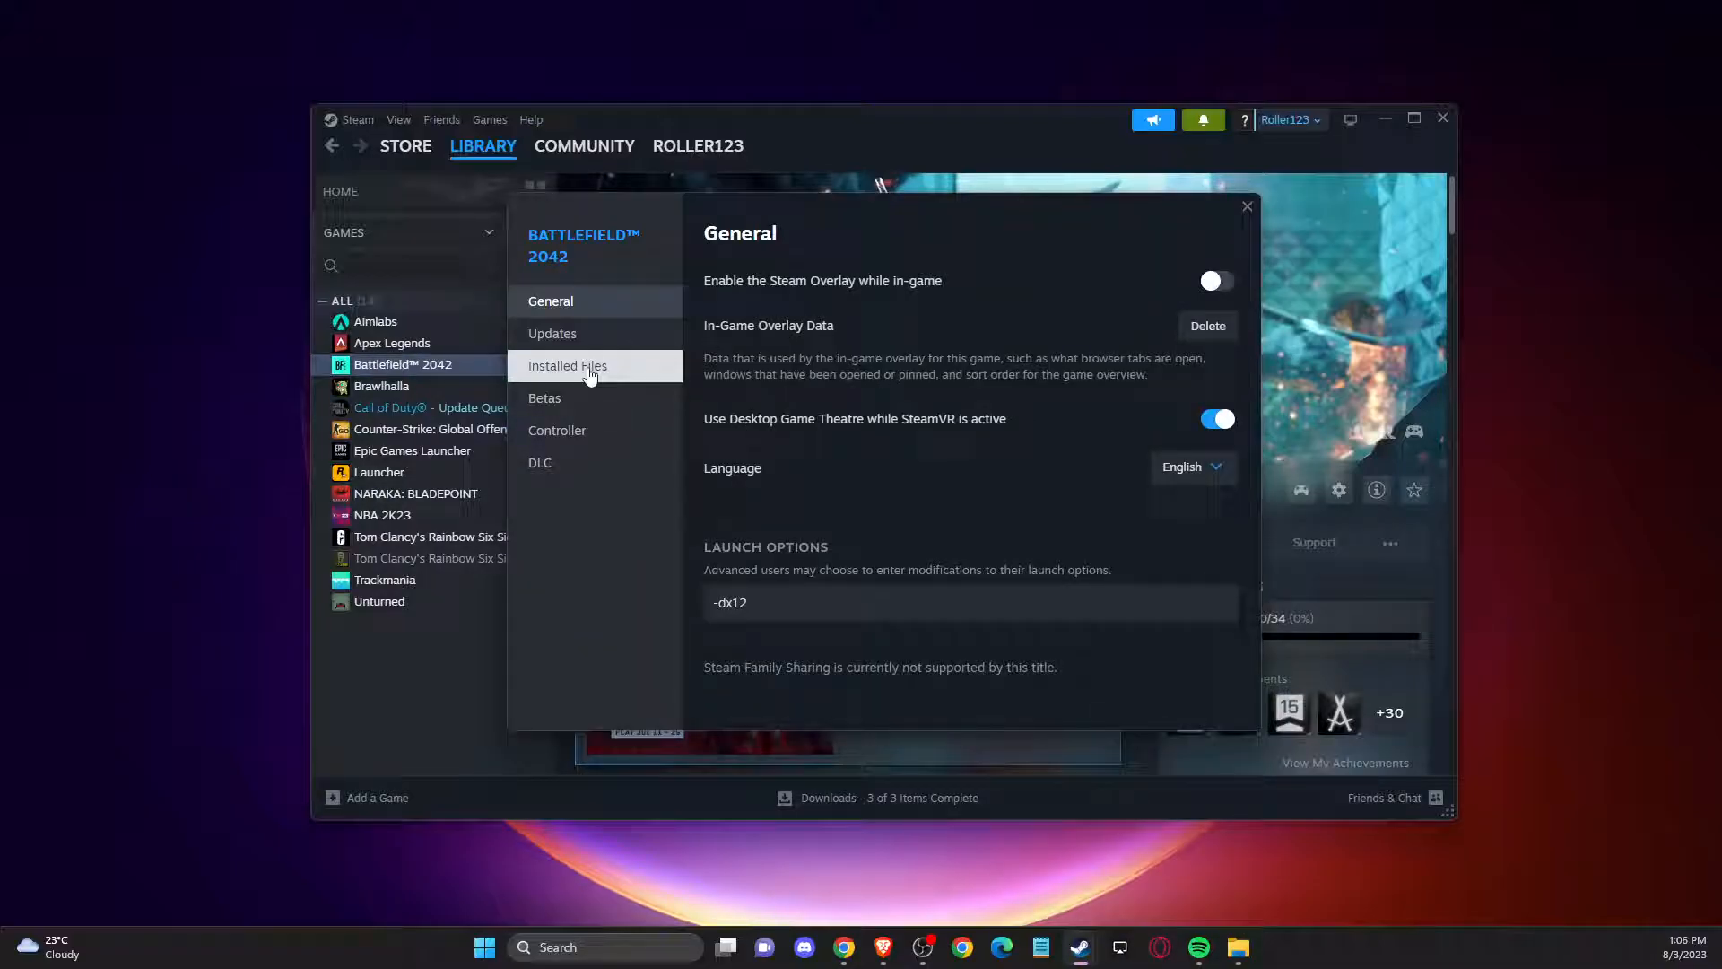
{"action": "left_click", "coordinate": [569, 366]}
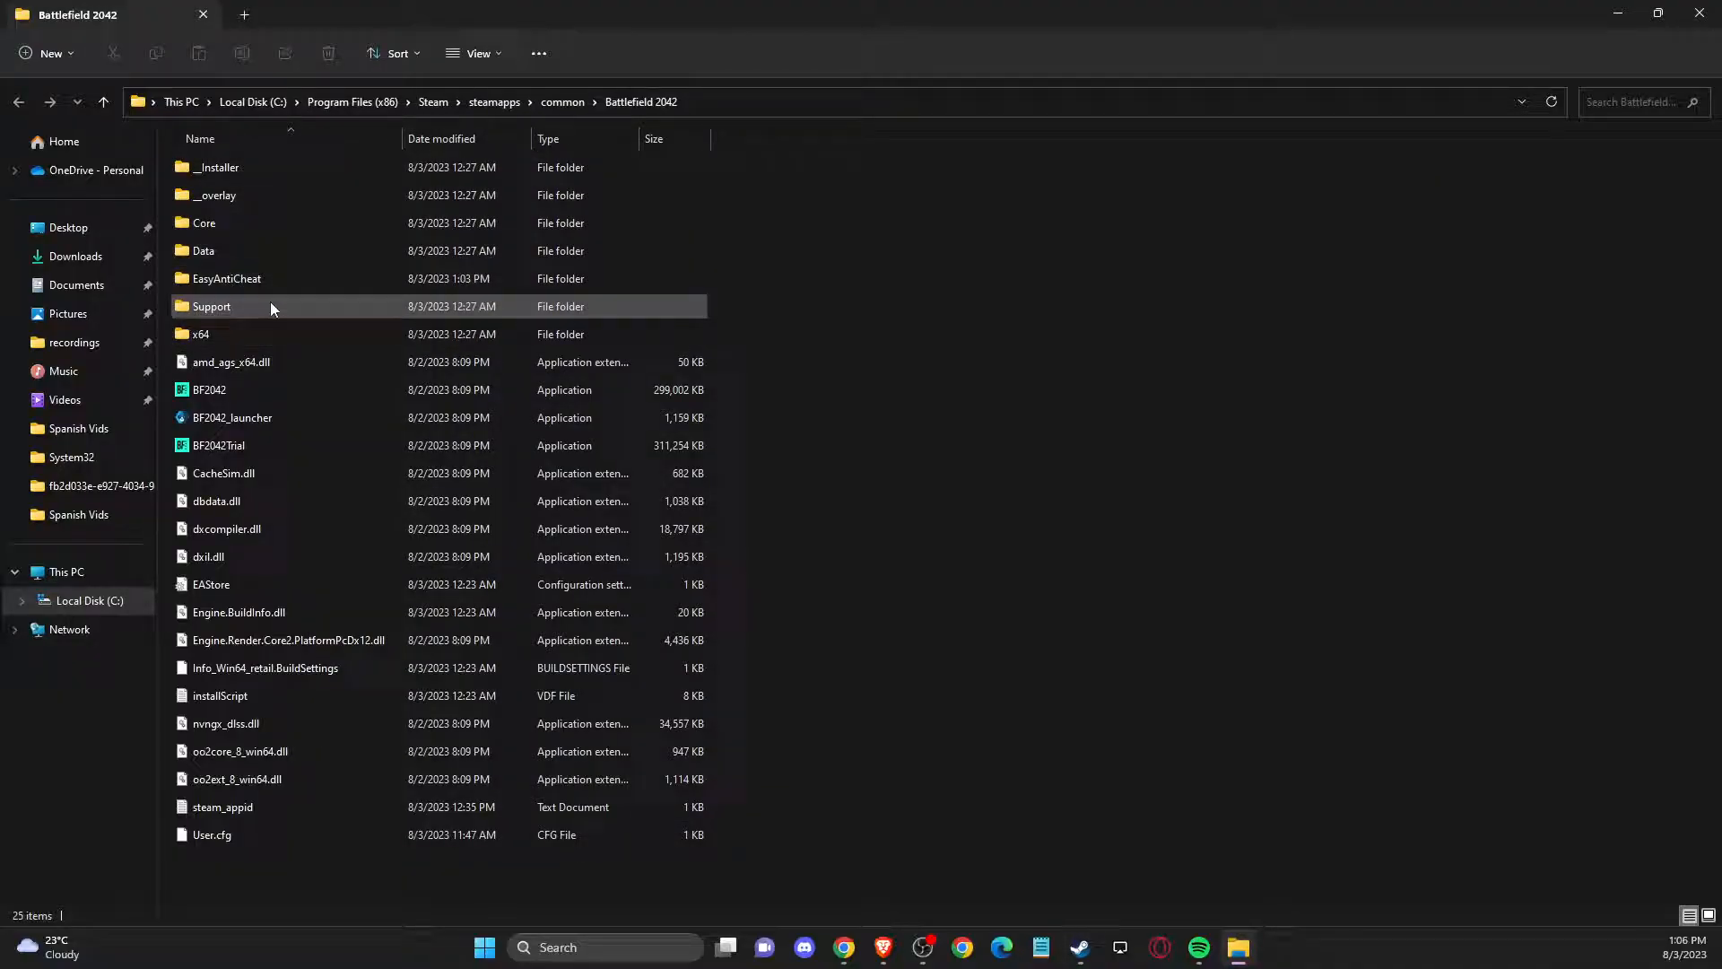
Launch EasyAntiCheat_Setup from the game's EasyAntiCheat folder
{"action": "double_click", "coordinate": [226, 278]}
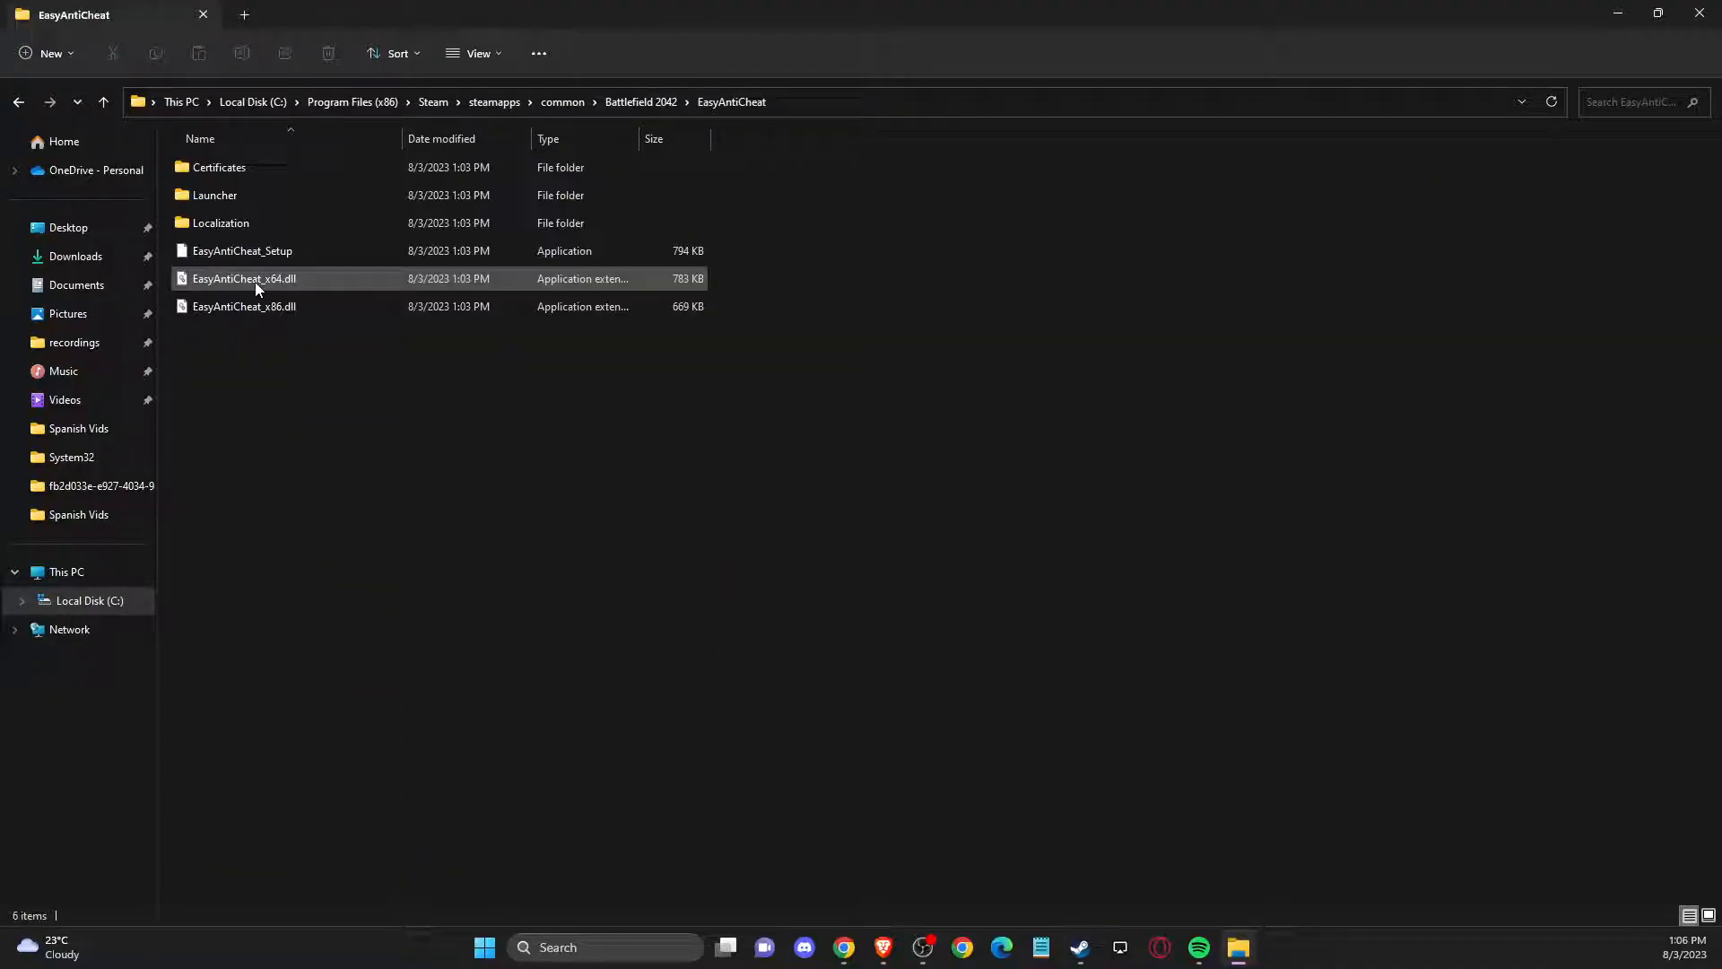
{"action": "double_click", "coordinate": [242, 251]}
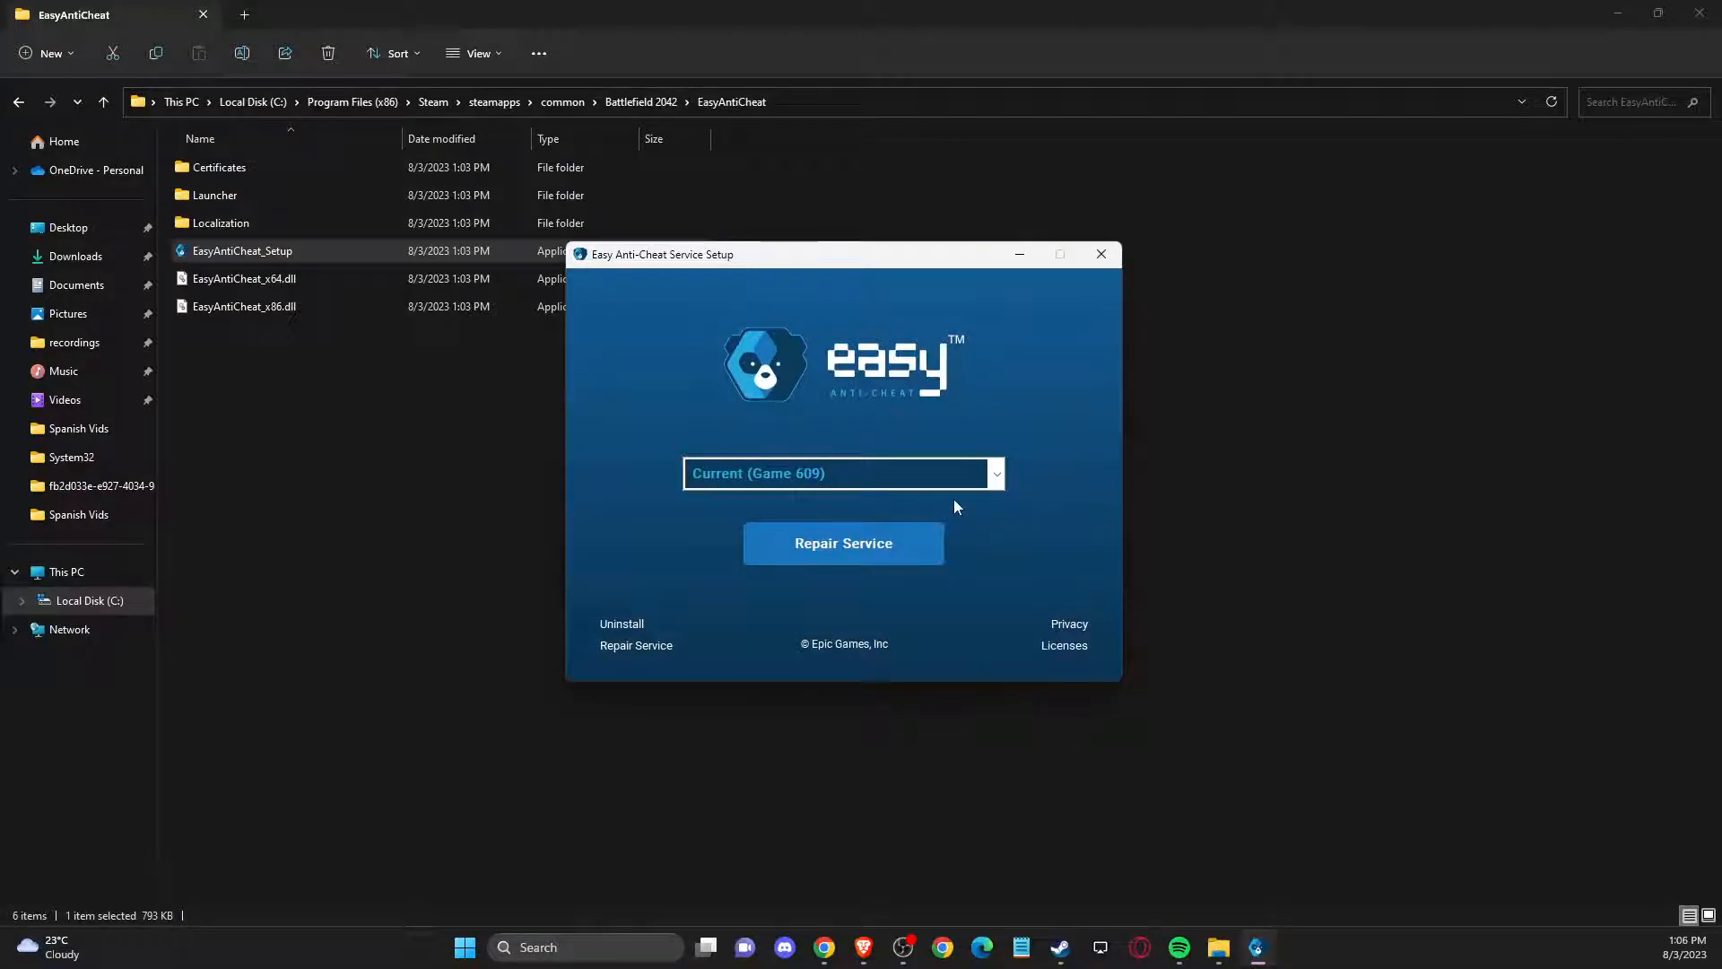
{"action": "mouse_move", "coordinate": [719, 595]}
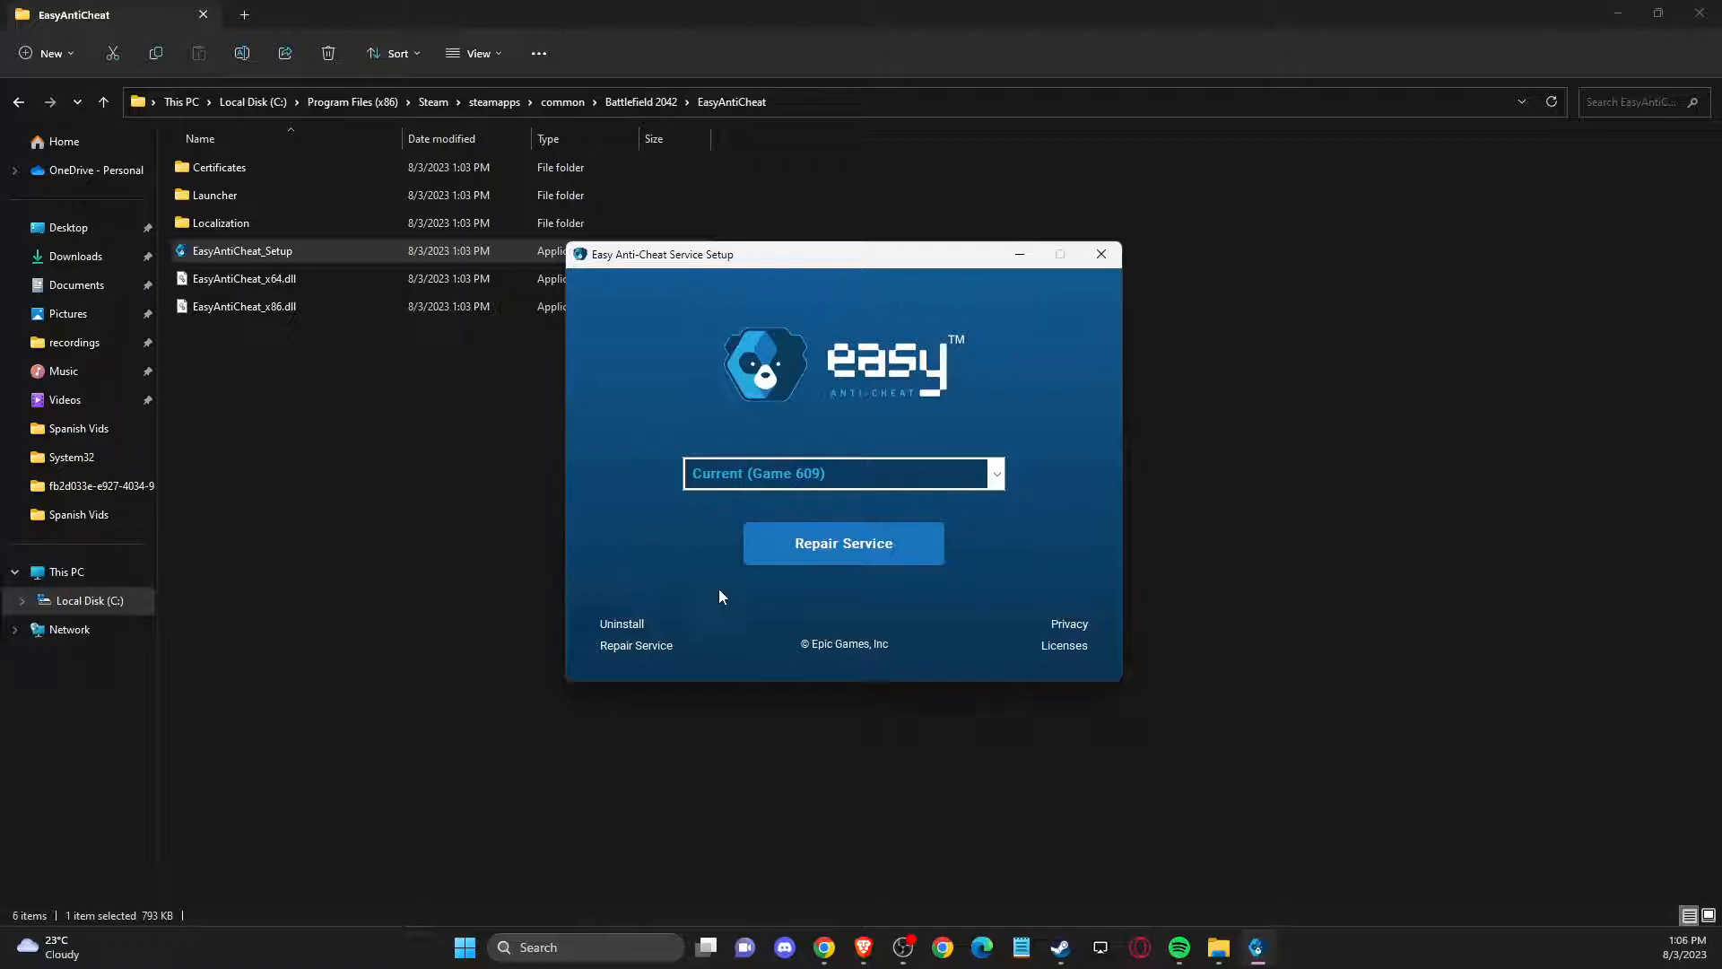
Repair the Easy Anti-Cheat service, uninstall it, reinstall it, and finish the setup
{"action": "left_click", "coordinate": [843, 542]}
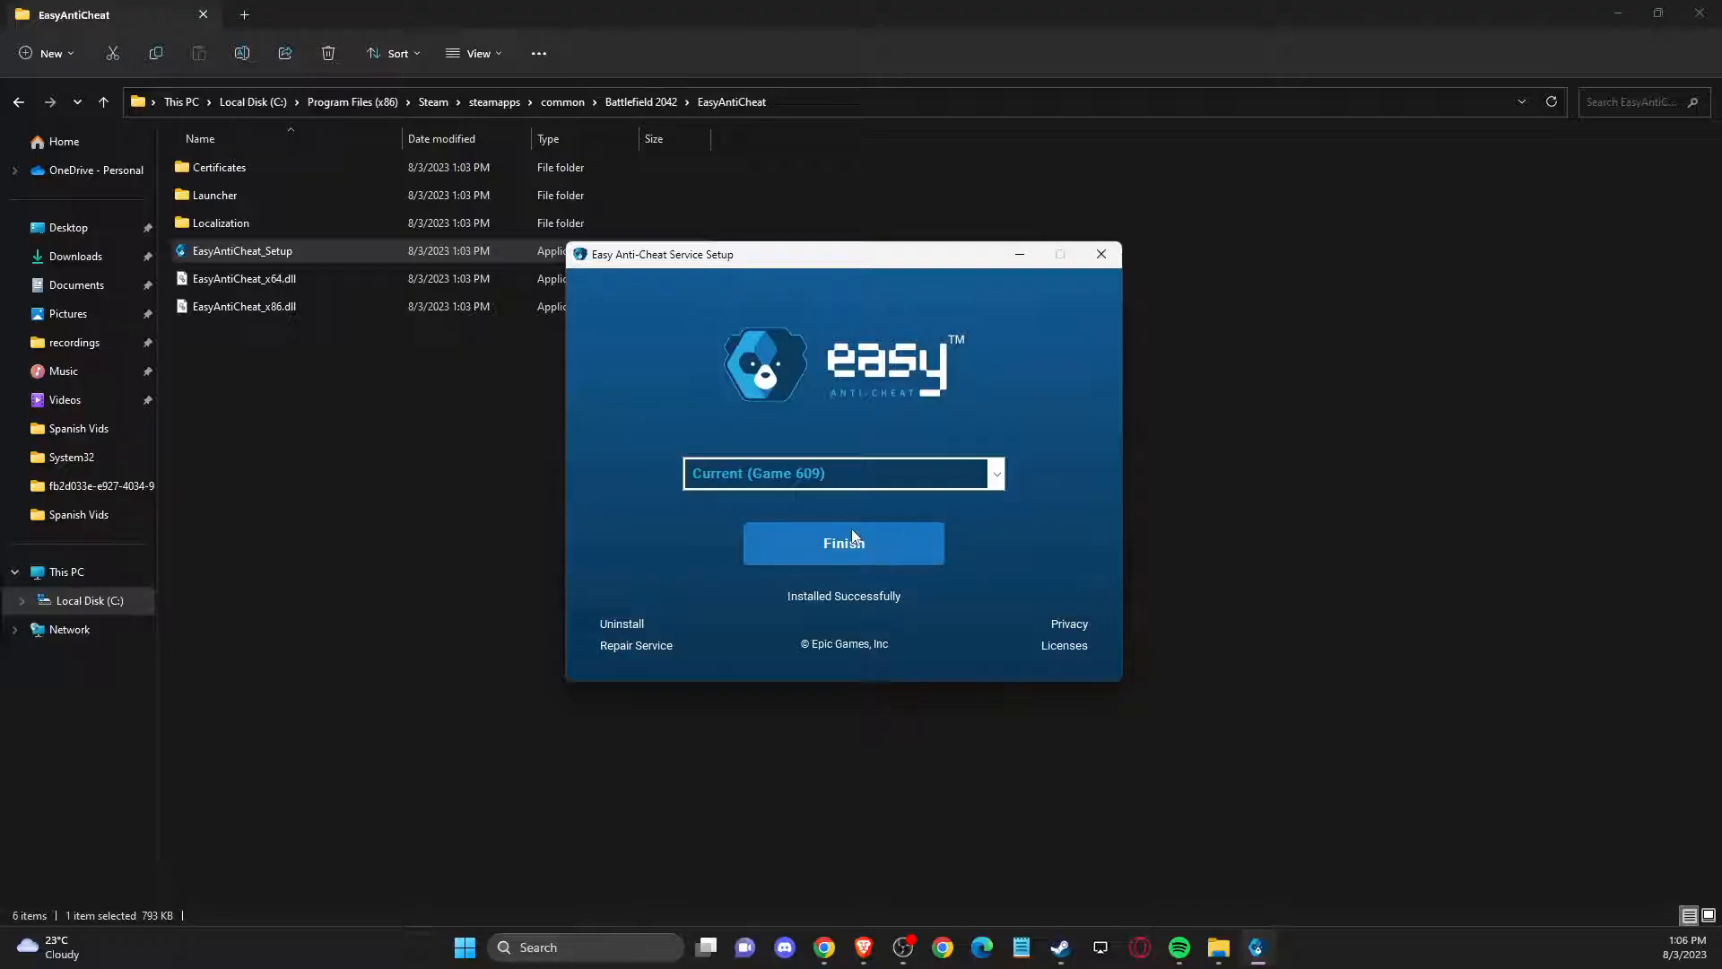
{"action": "left_click", "coordinate": [623, 623]}
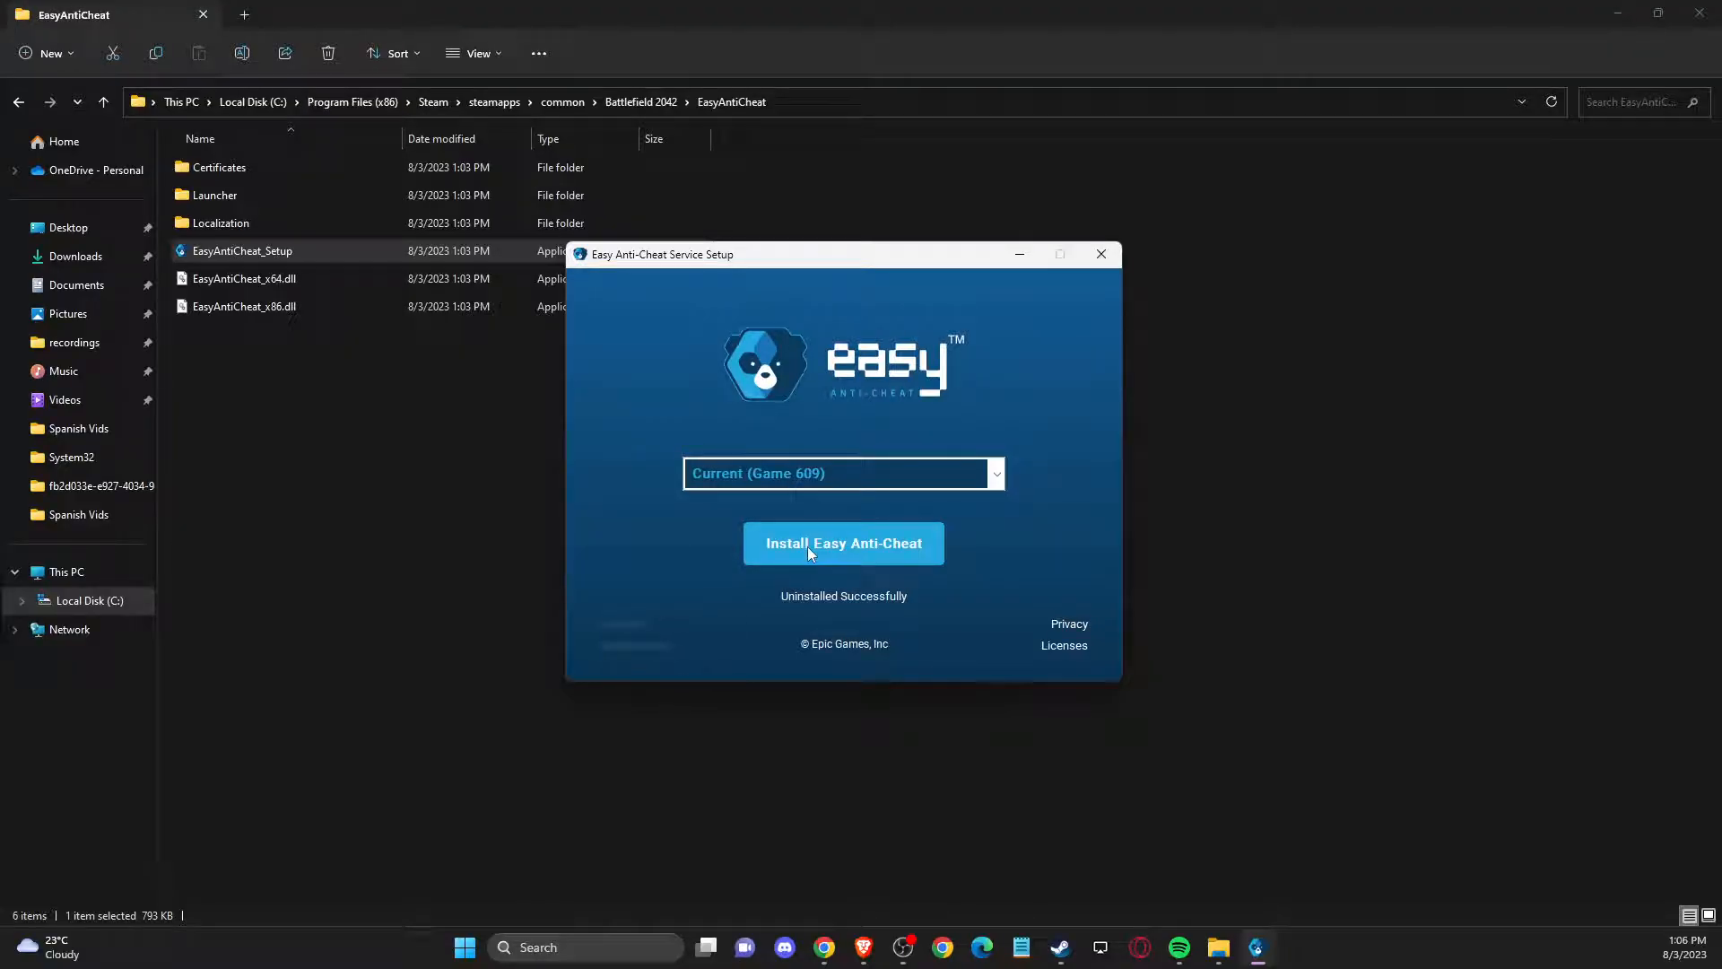
{"action": "left_click", "coordinate": [843, 542]}
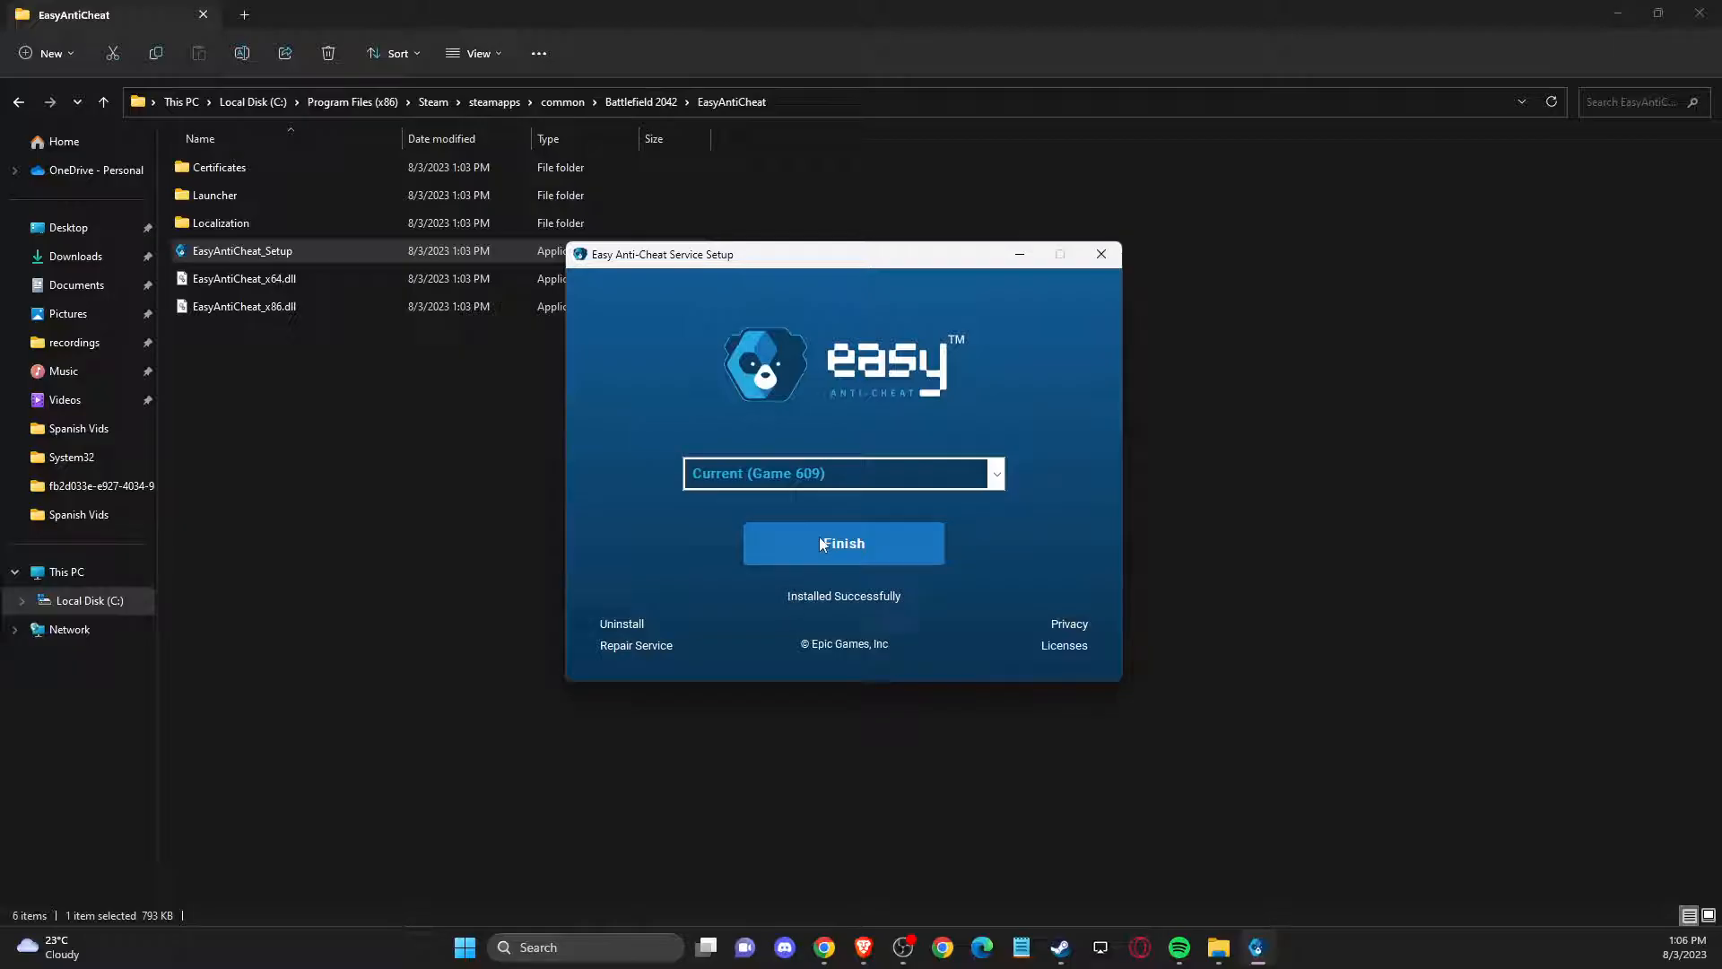
{"action": "left_click", "coordinate": [843, 542]}
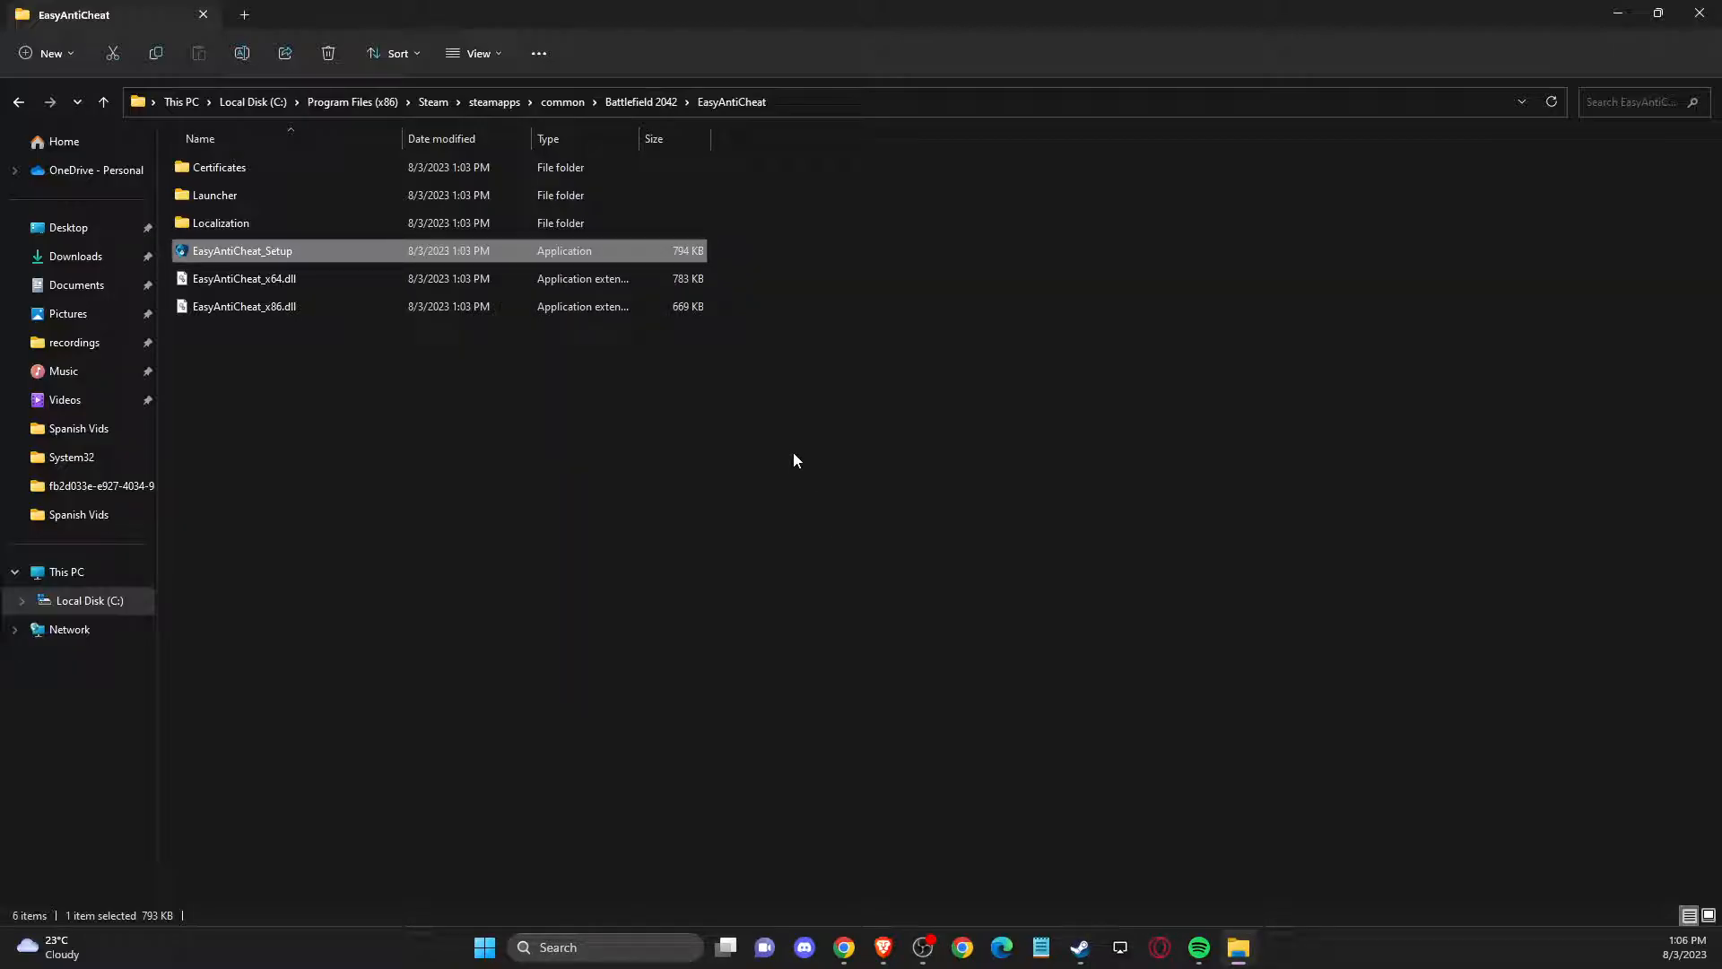
Rename the EasyAntiCheat folder to EasyAntiCheatTT in the Battlefield 2042 directory and return to Steam
{"action": "left_click", "coordinate": [102, 101]}
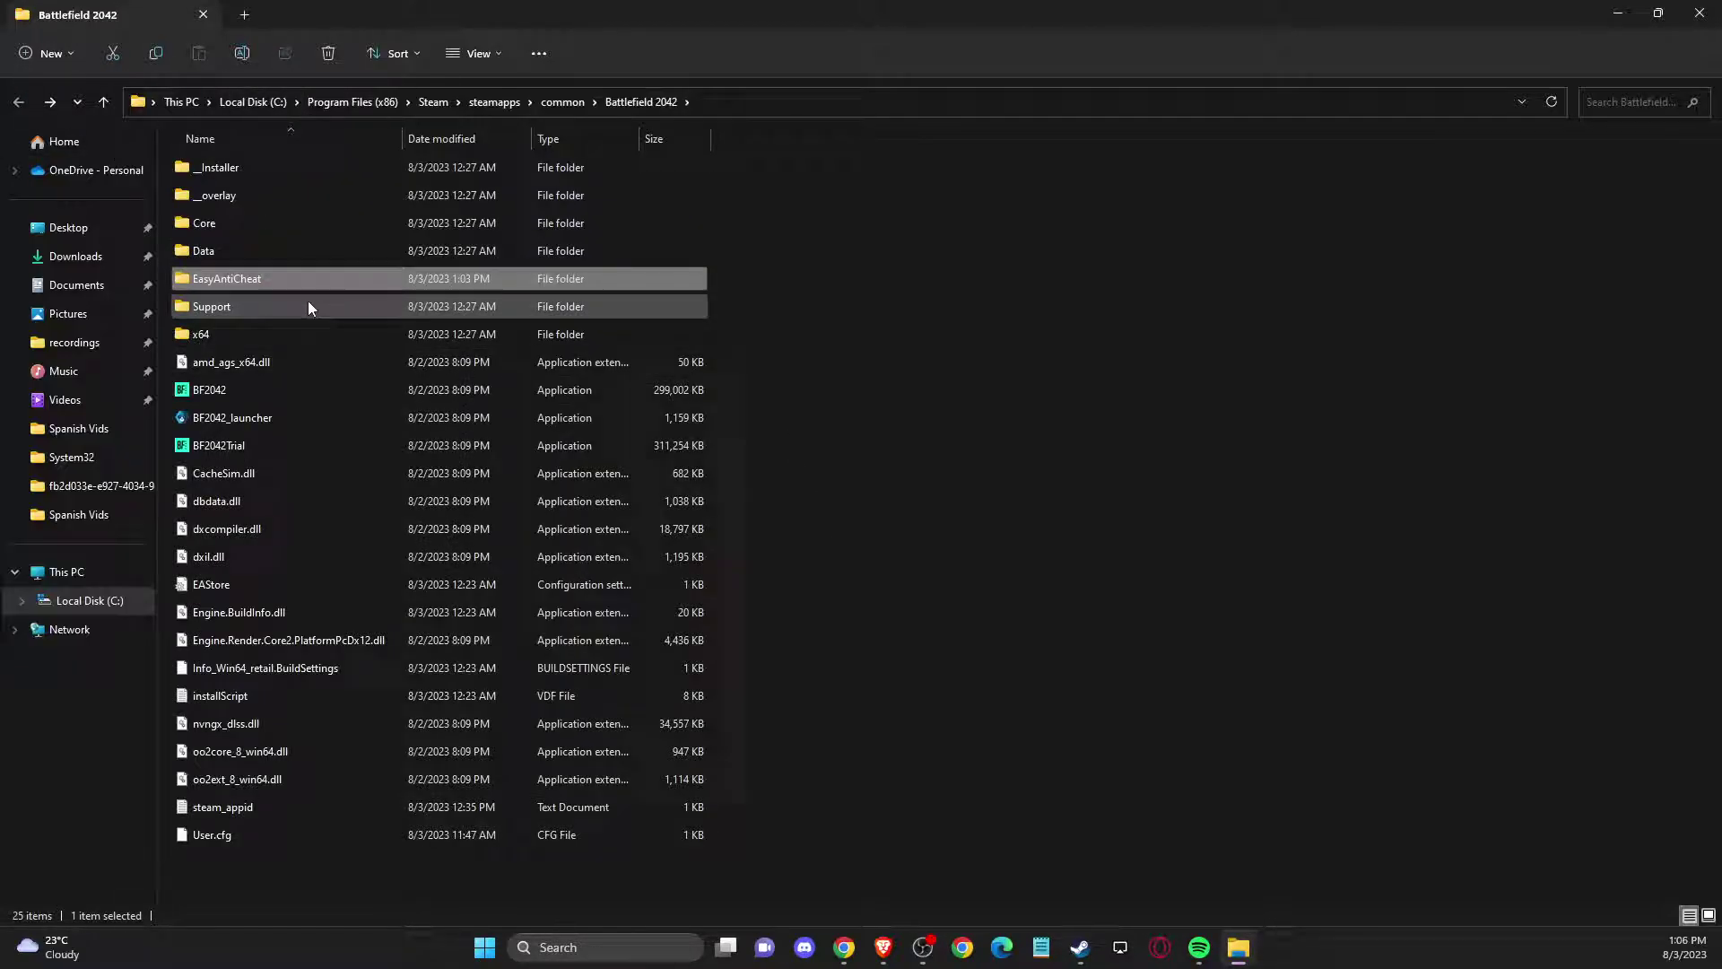
{"action": "right_click", "coordinate": [226, 278]}
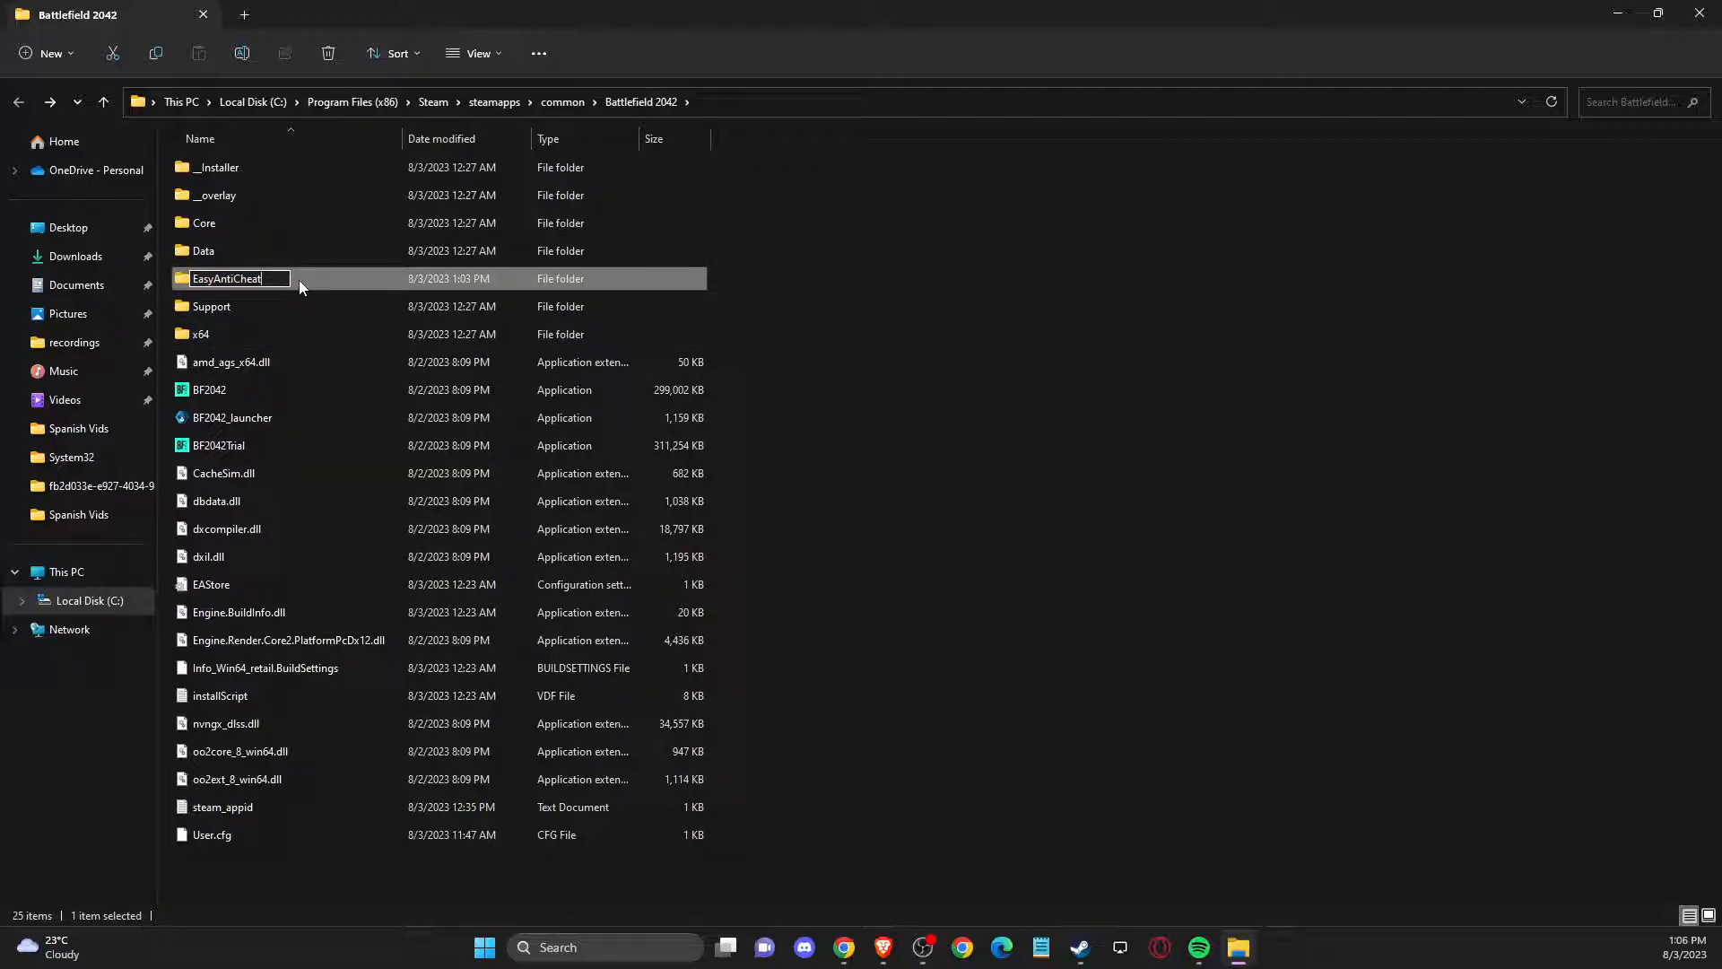
{"action": "type", "text": "TT"}
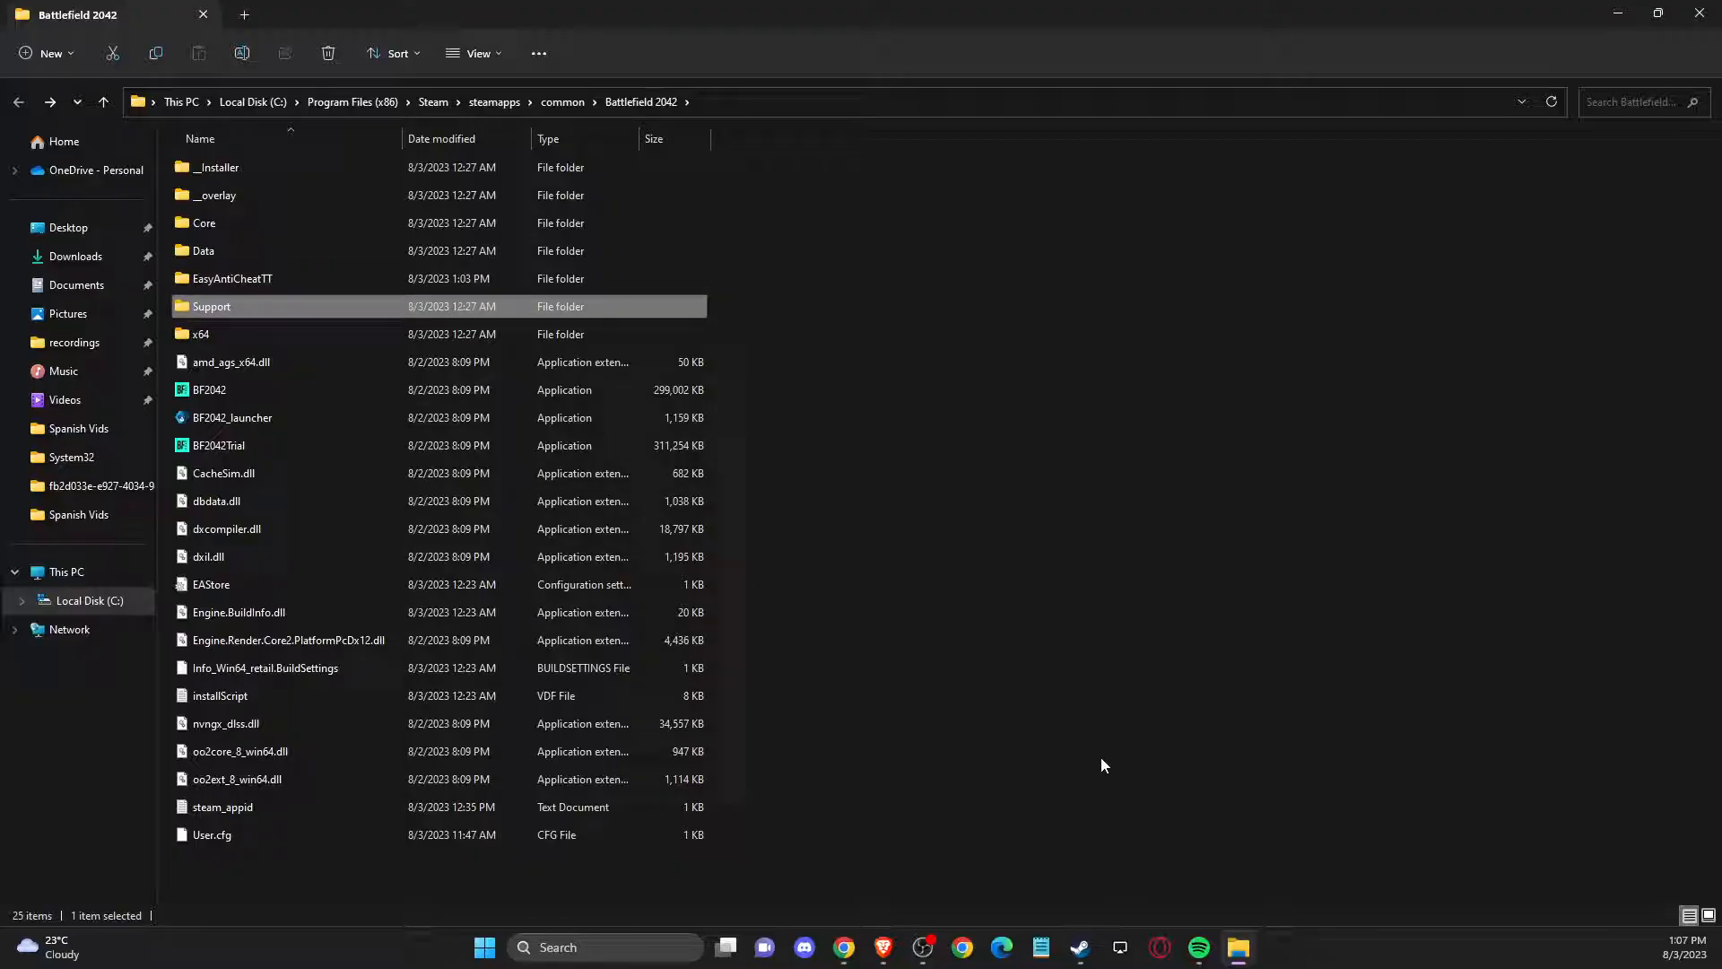
{"action": "left_click", "coordinate": [1077, 947]}
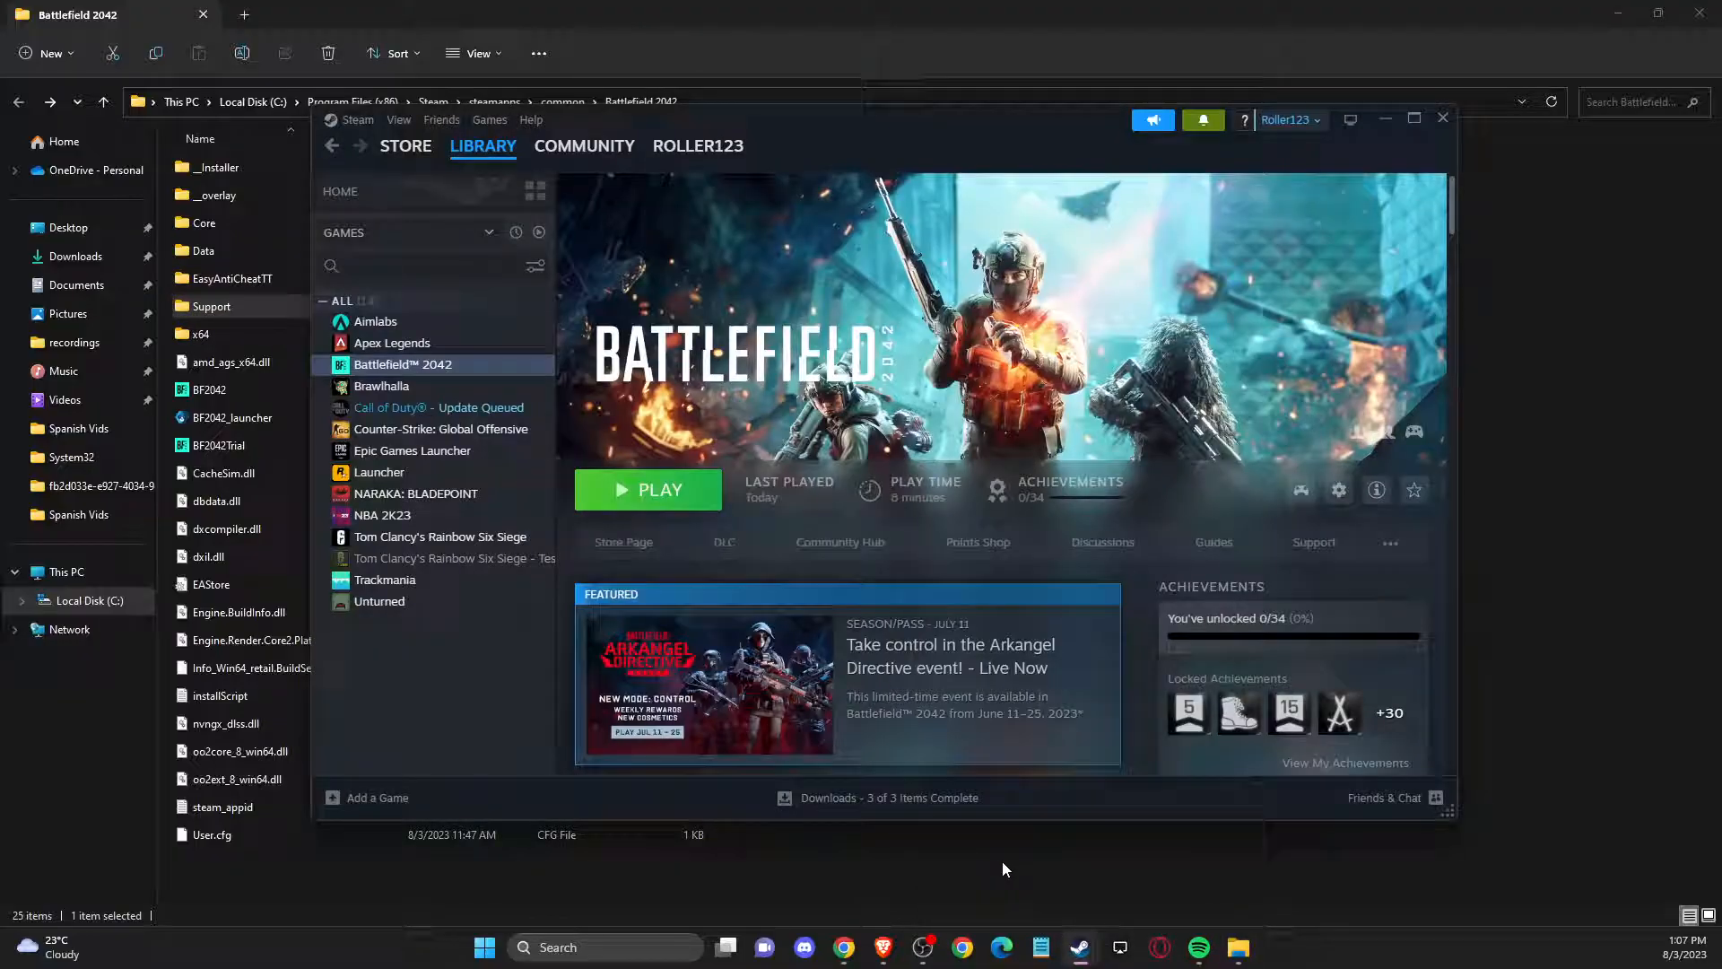
{"action": "mouse_move", "coordinate": [394, 371]}
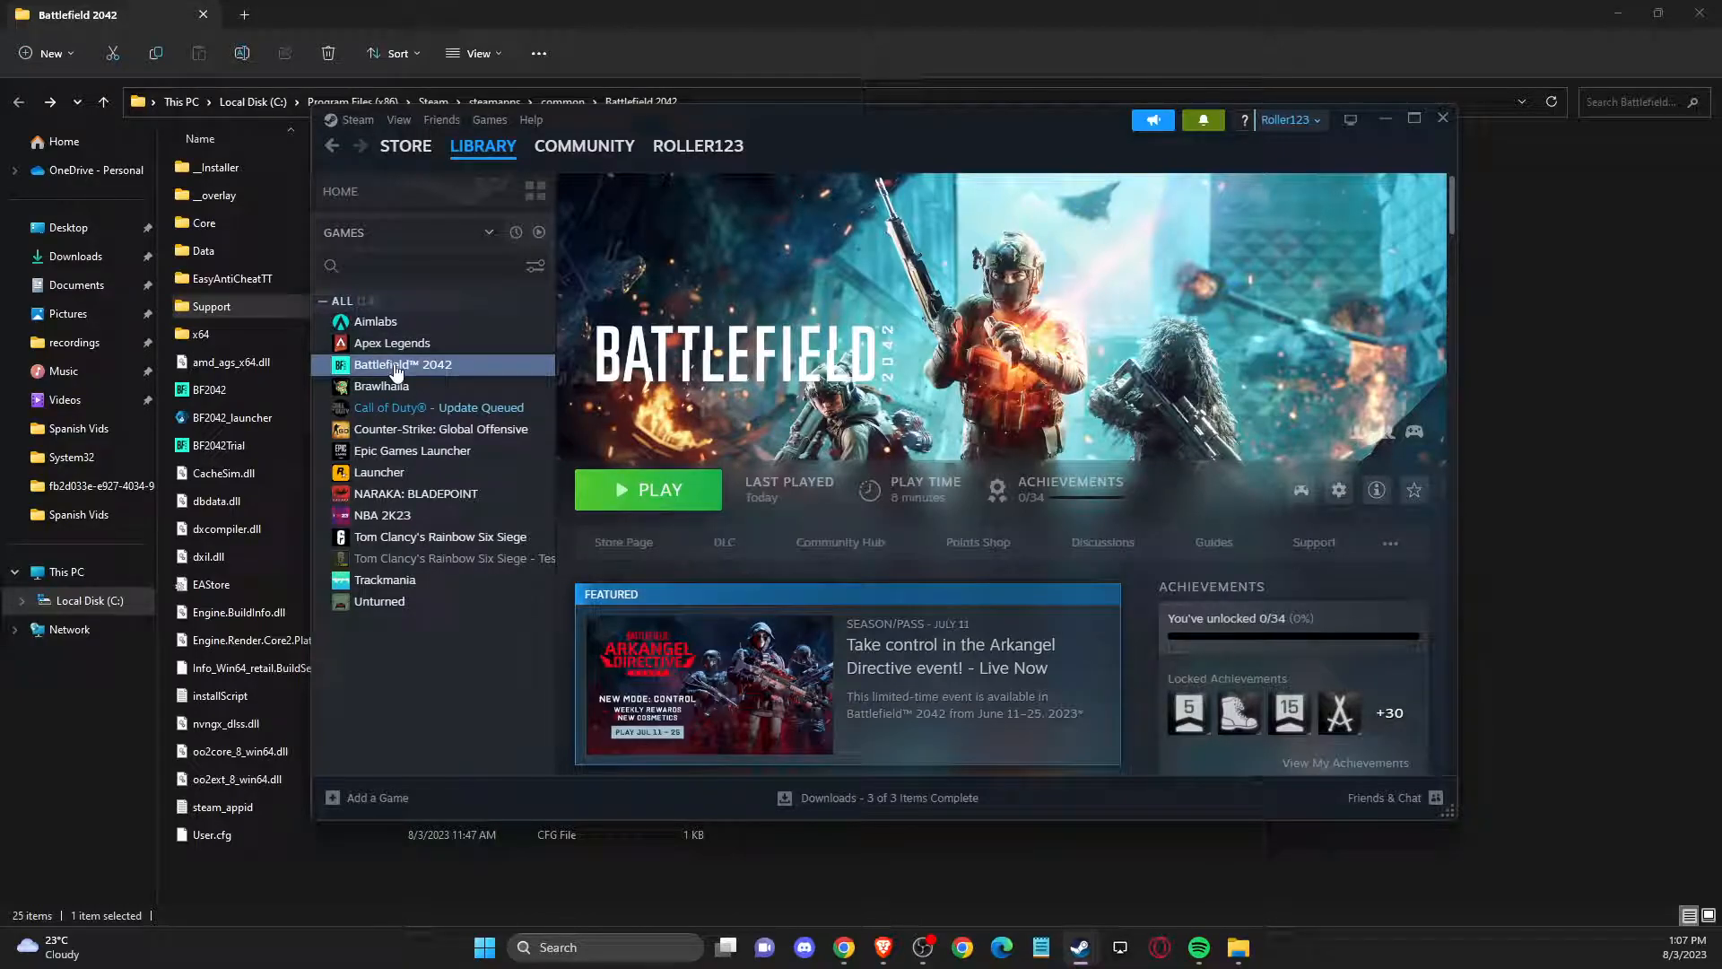
Verify integrity of Battlefield 2042's files so 26 are reacquired, then browse the install folder
{"action": "left_click", "coordinate": [1338, 489]}
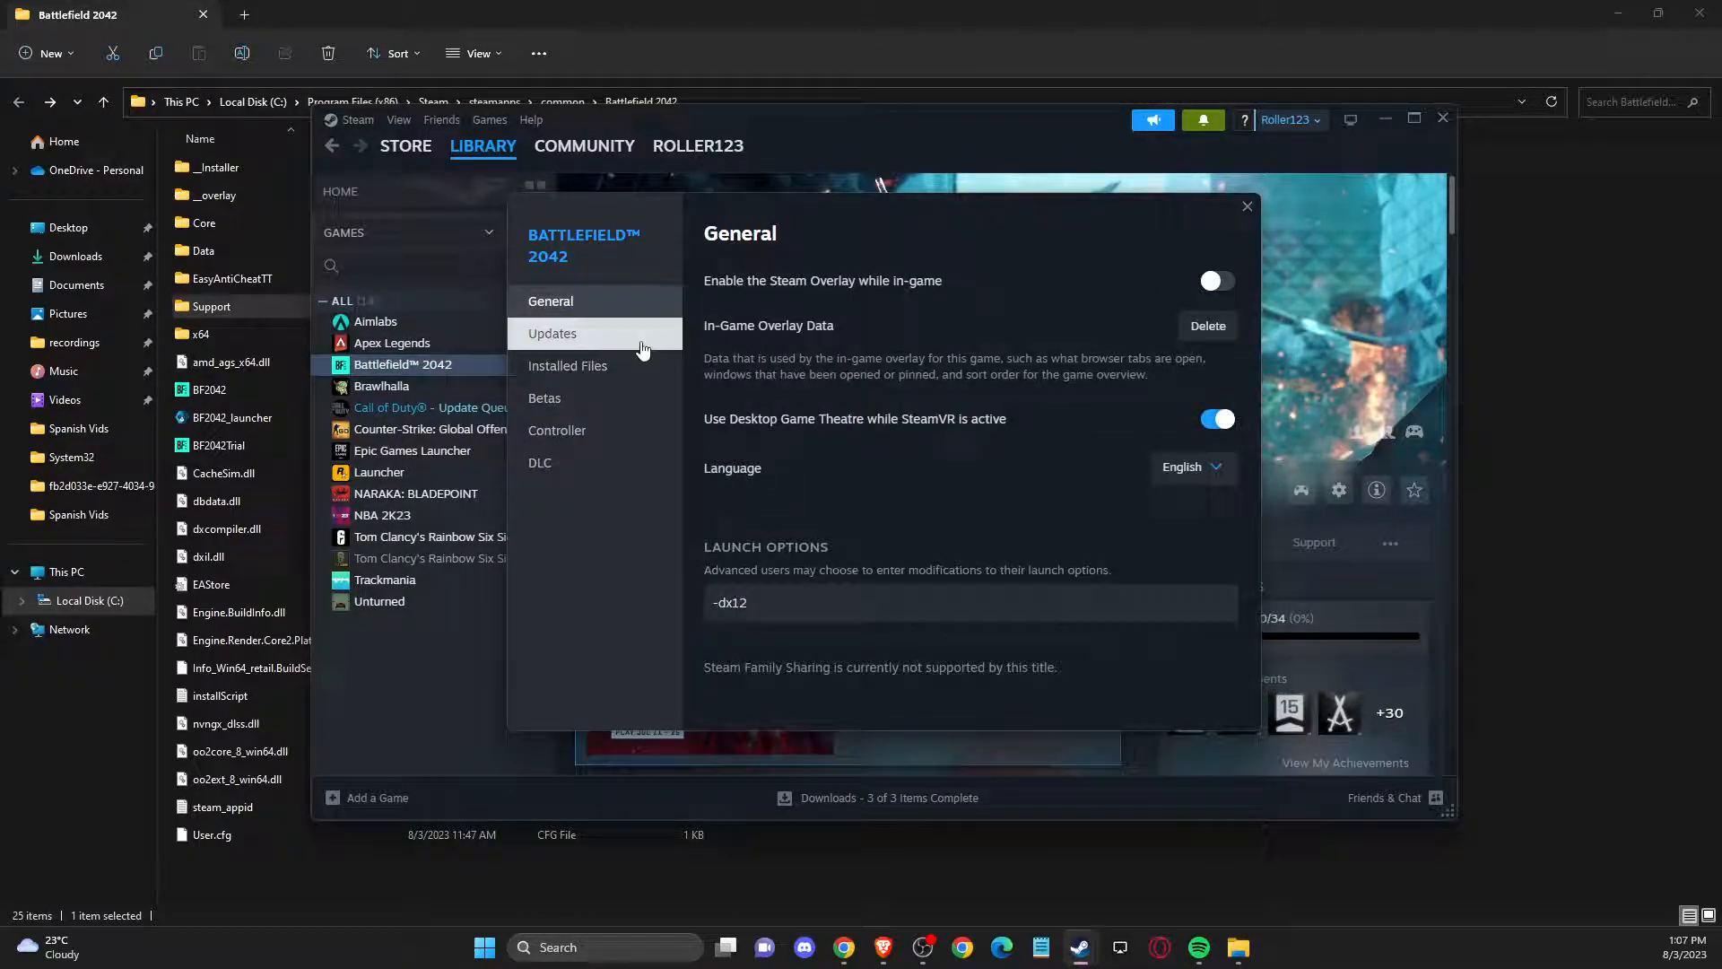
{"action": "left_click", "coordinate": [568, 366]}
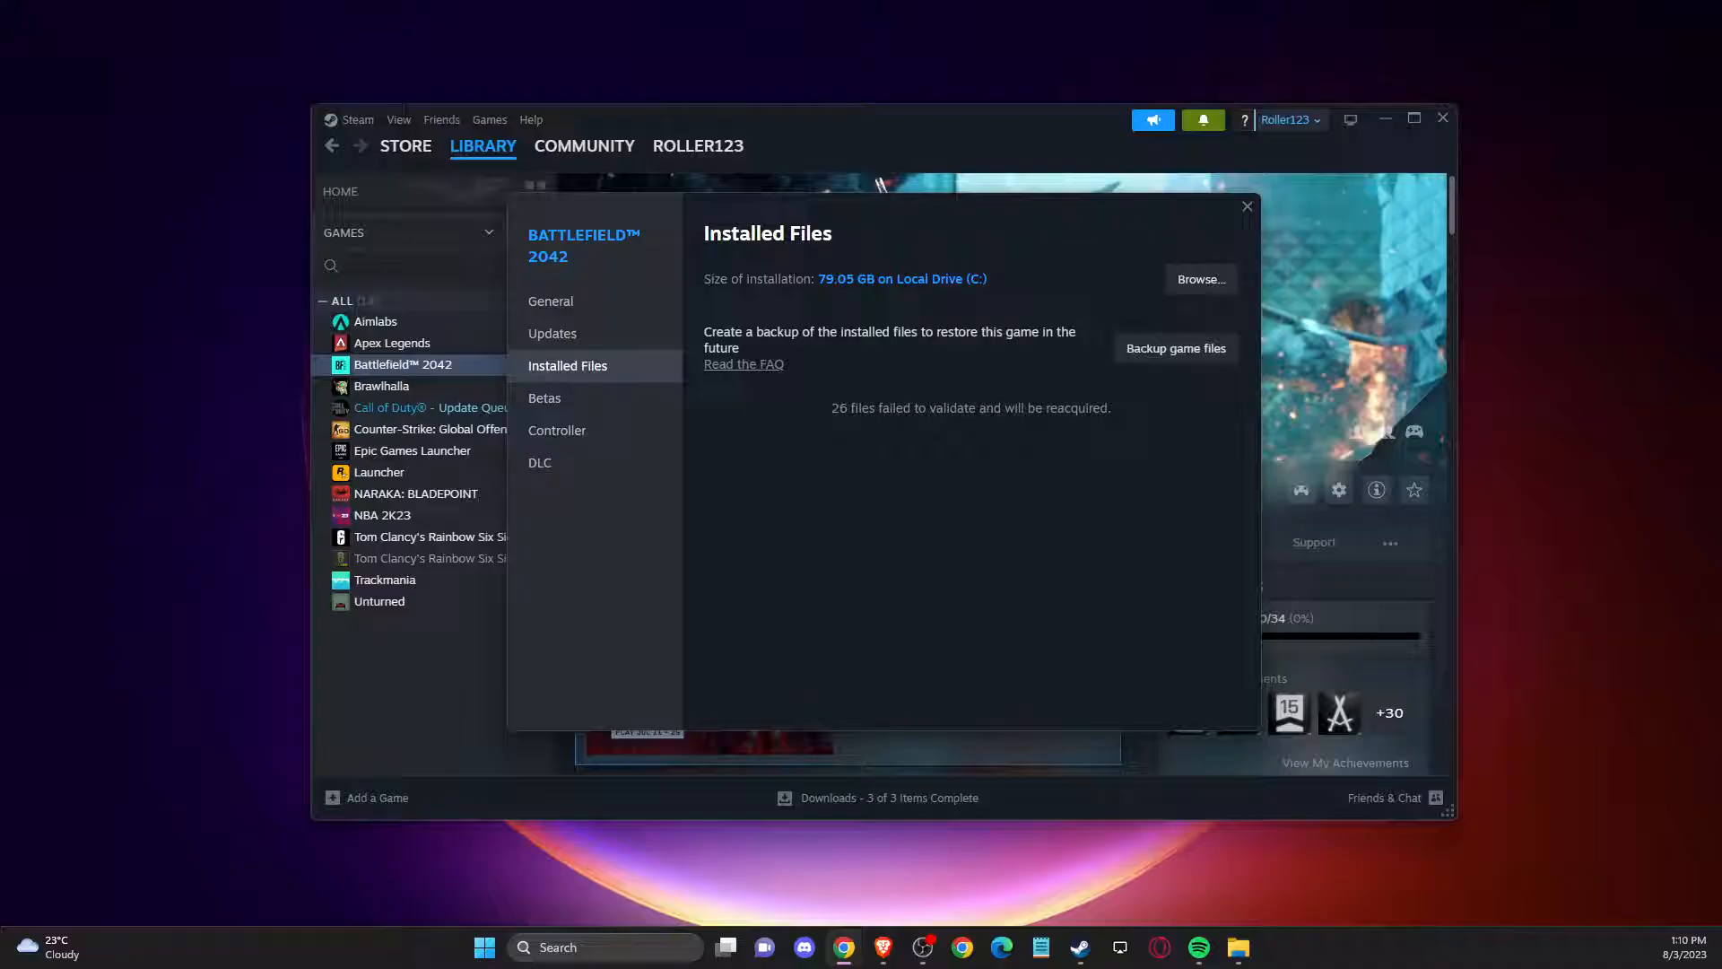
{"action": "mouse_move", "coordinate": [963, 353]}
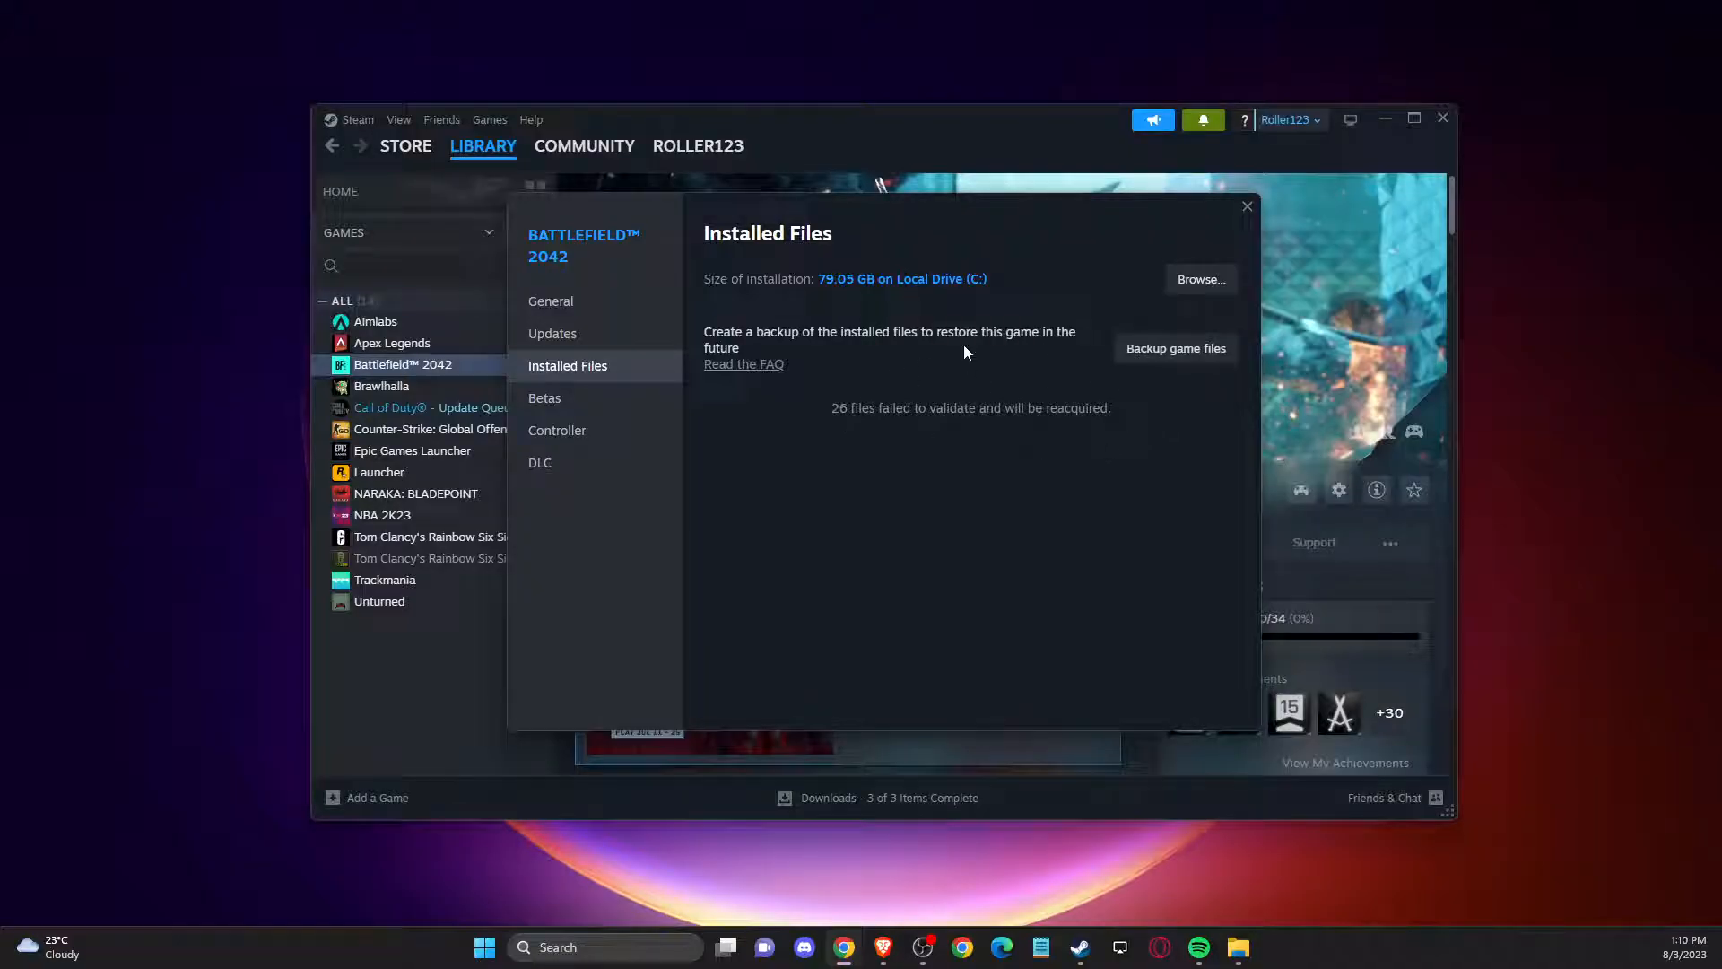
{"action": "mouse_move", "coordinate": [1200, 280]}
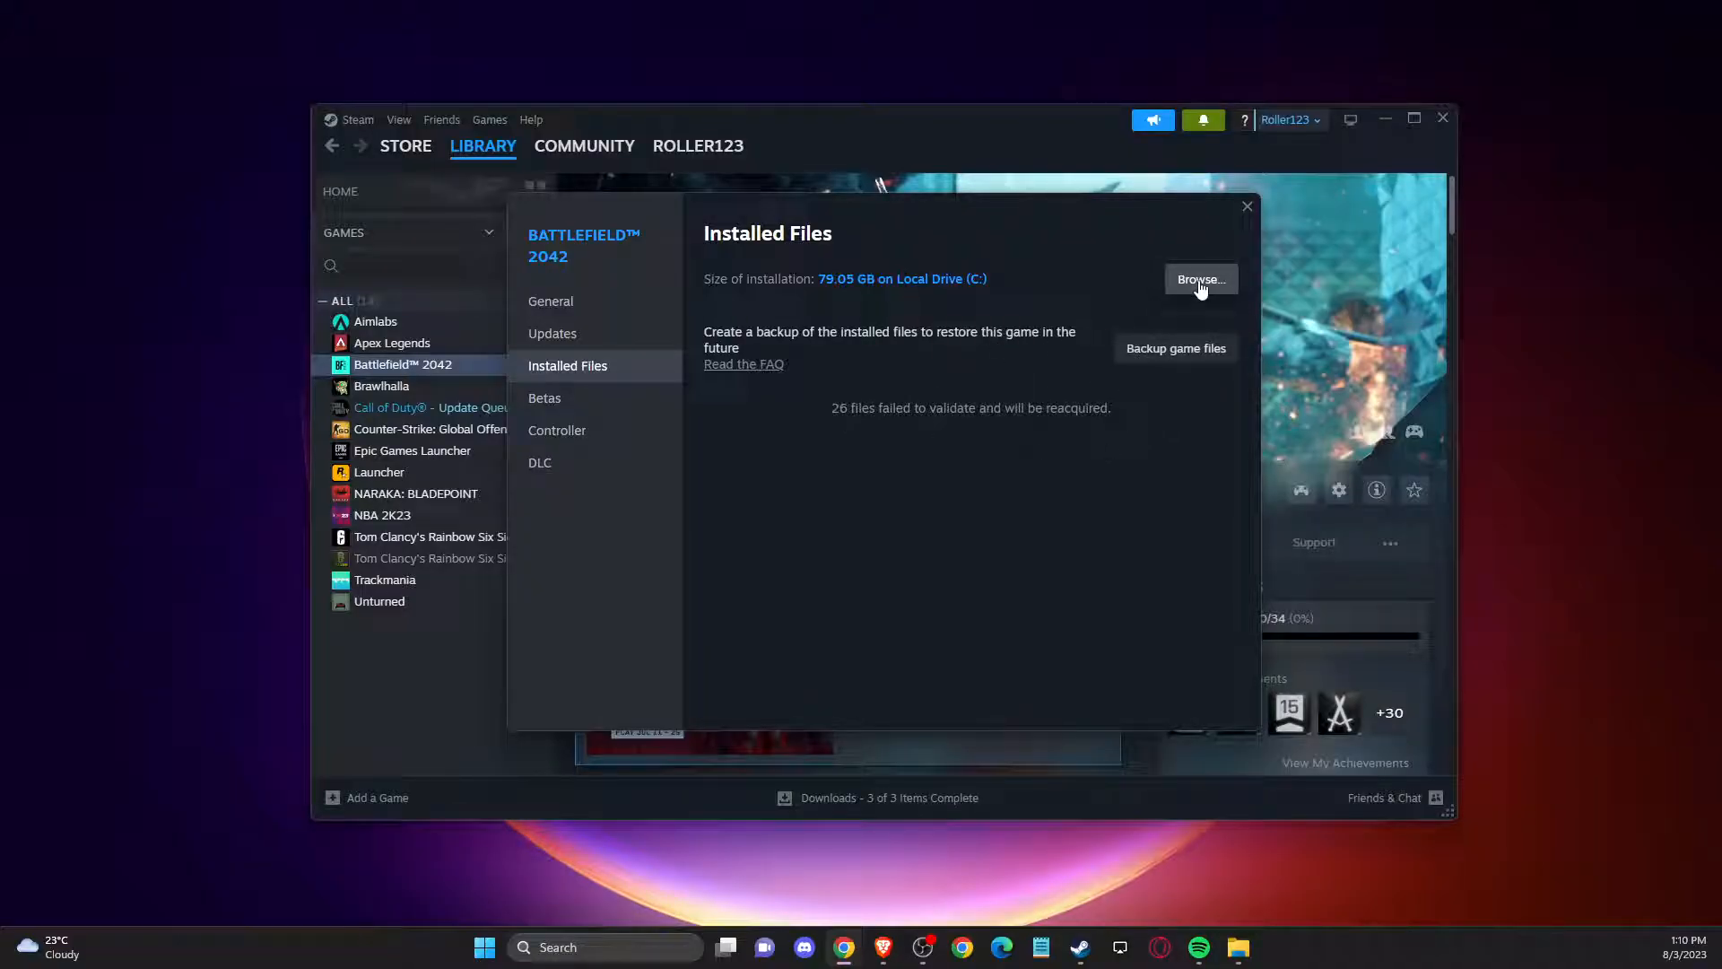
{"action": "left_click", "coordinate": [1200, 280]}
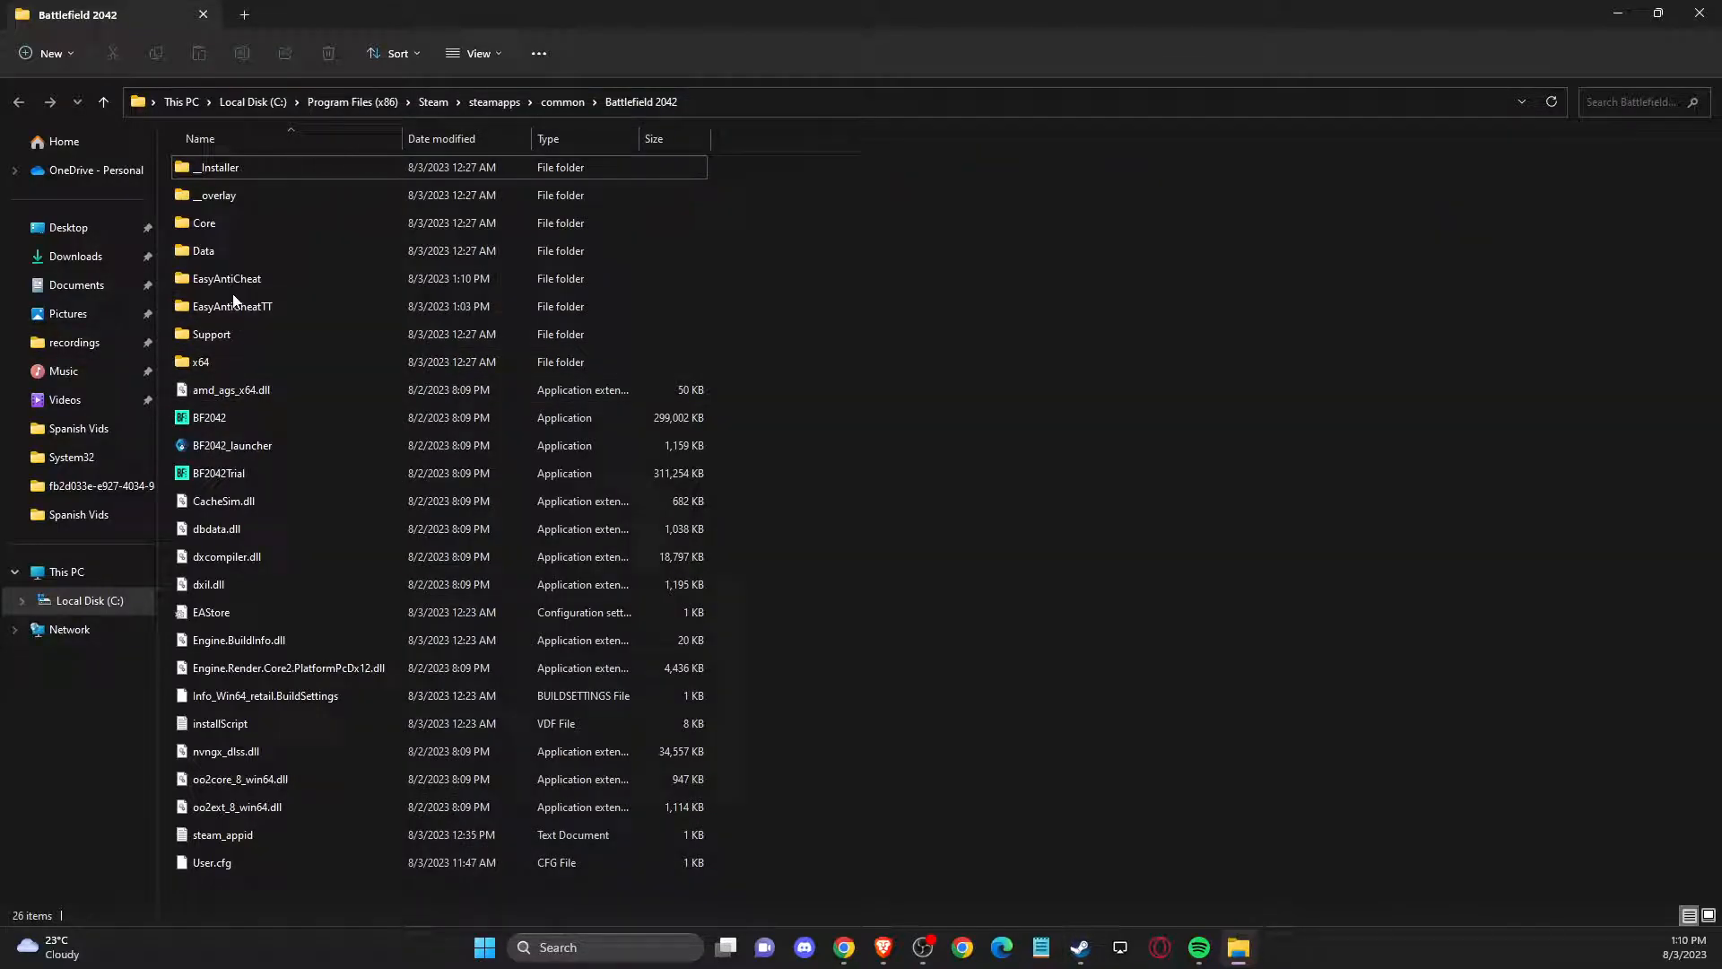
Delete the duplicate EasyAntiCheatTT folder from the Battlefield 2042 directory
{"action": "left_click", "coordinate": [231, 307]}
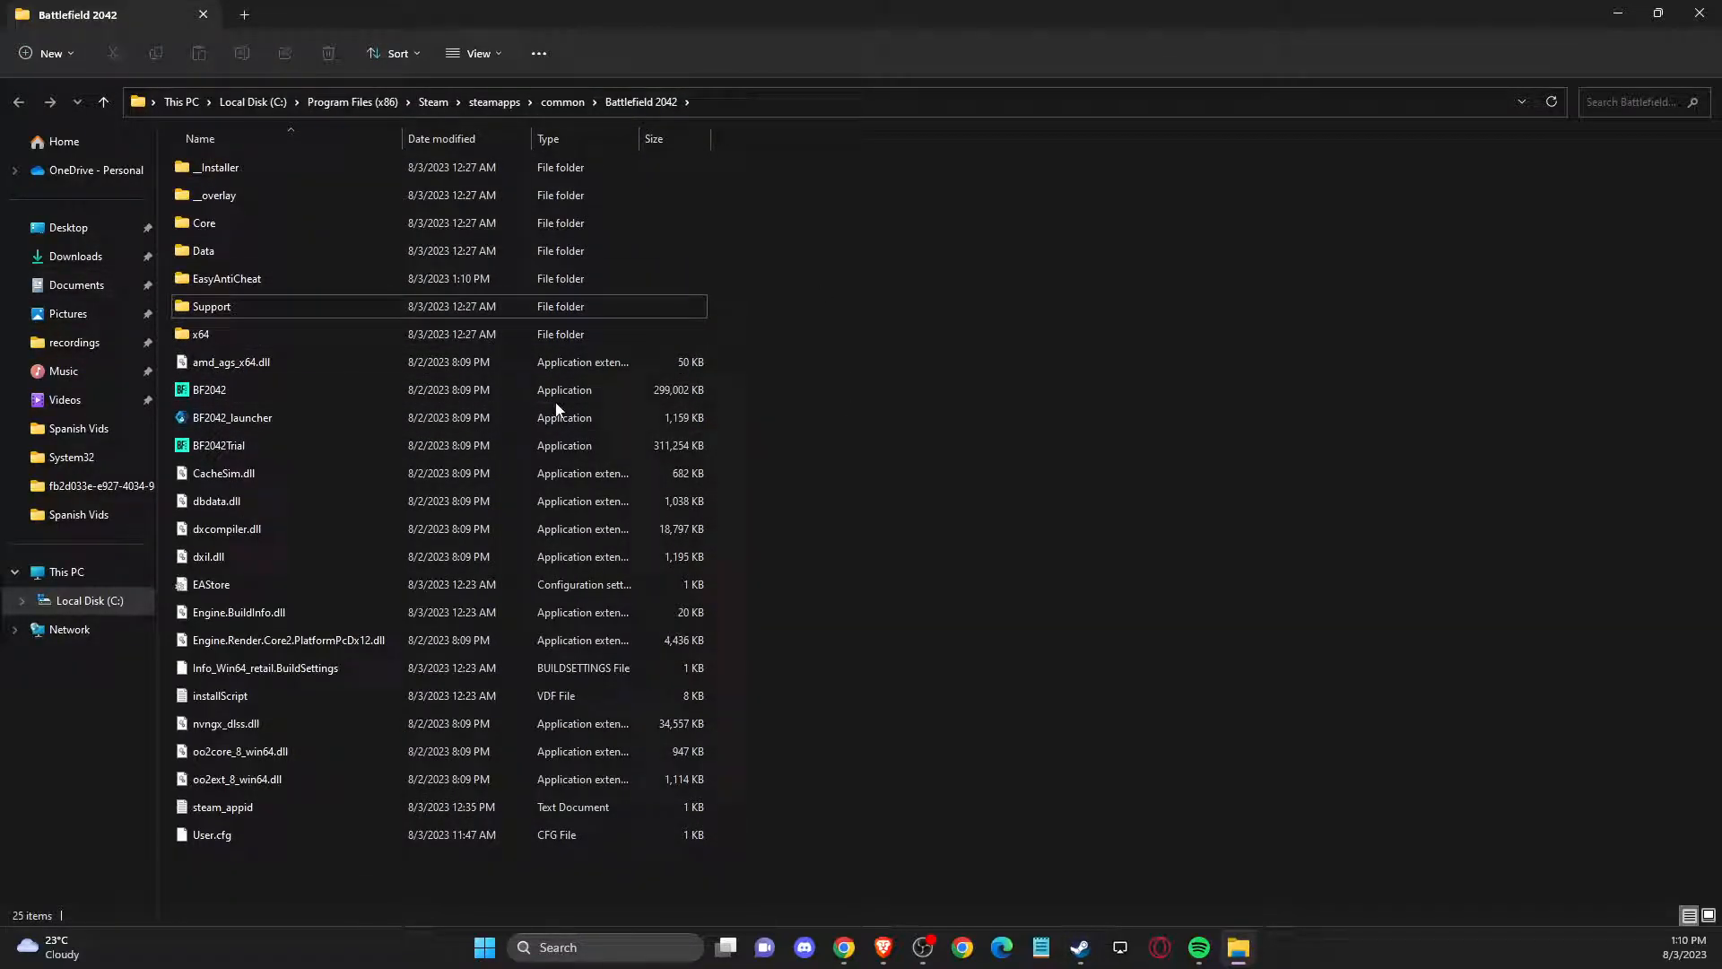
{"action": "mouse_move", "coordinate": [594, 413]}
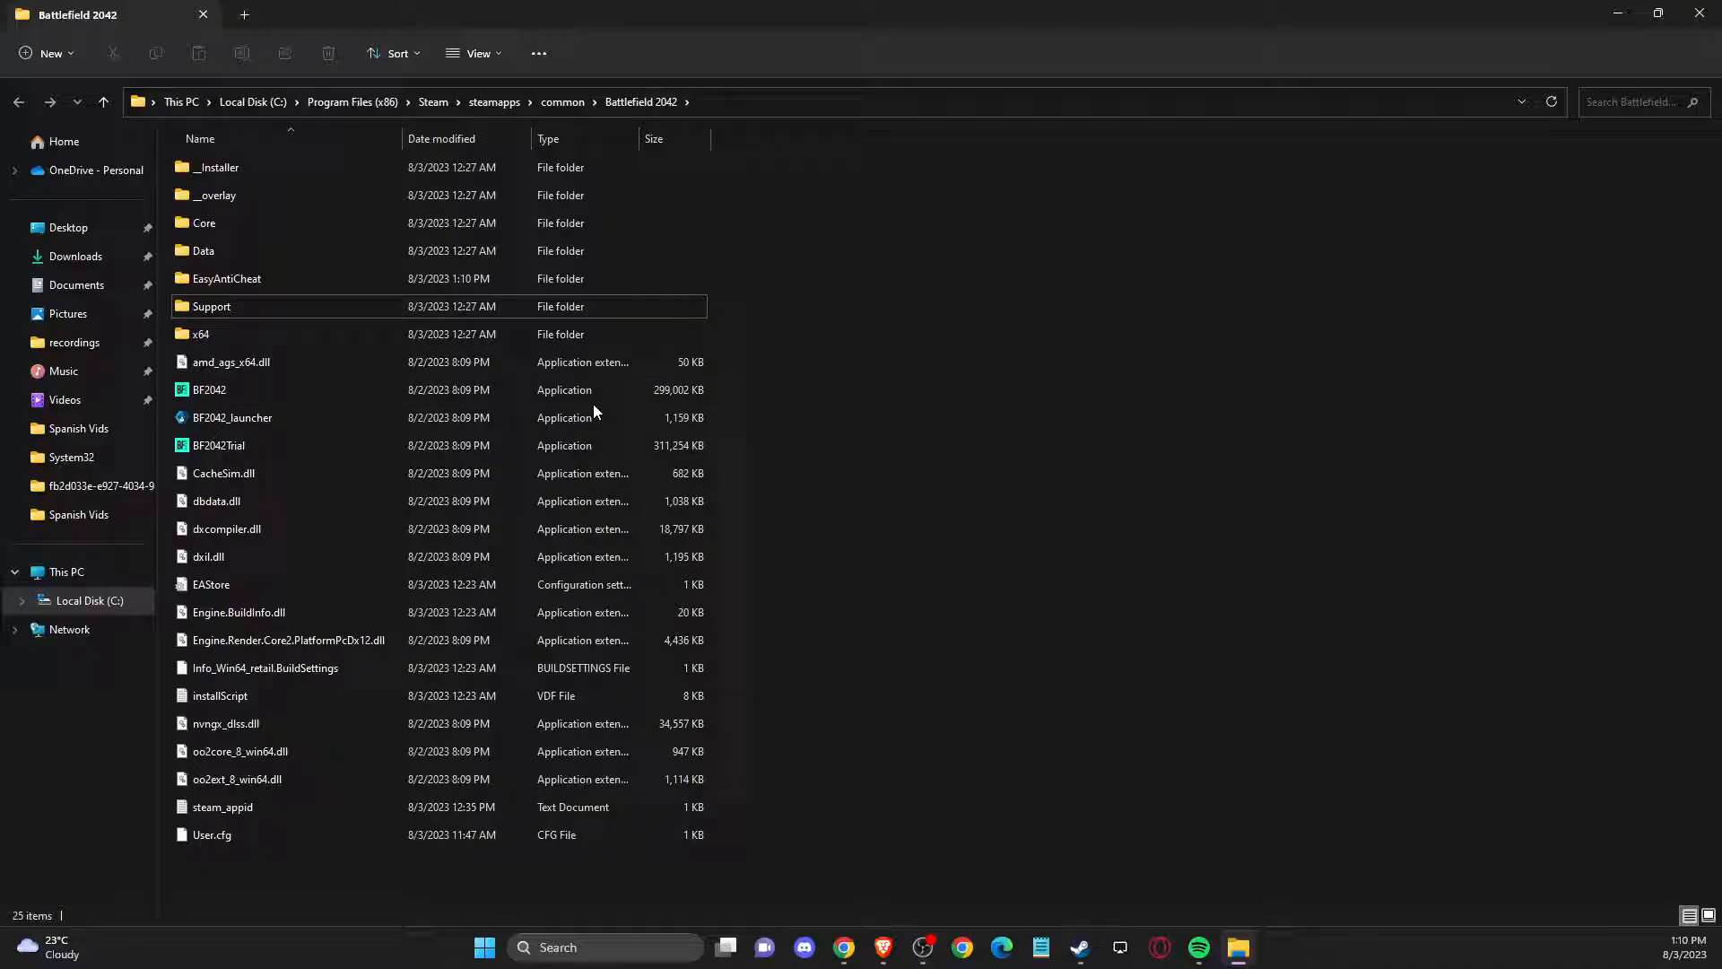
{"action": "left_click", "coordinate": [231, 418]}
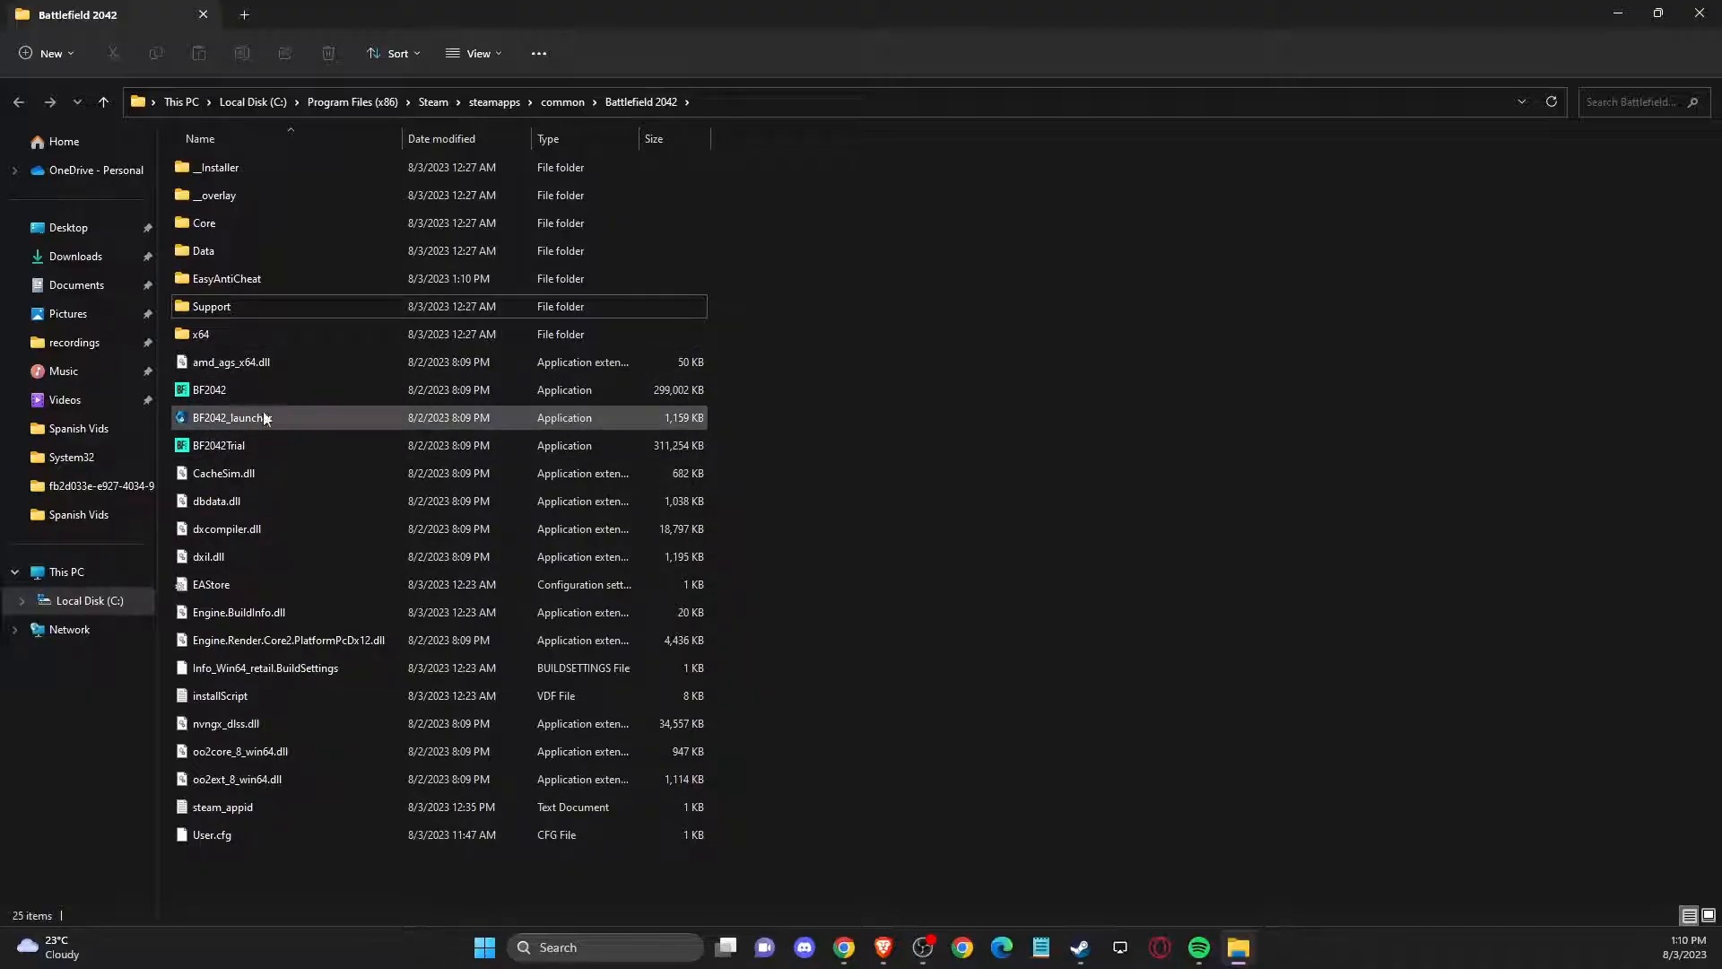
{"action": "mouse_move", "coordinate": [214, 430]}
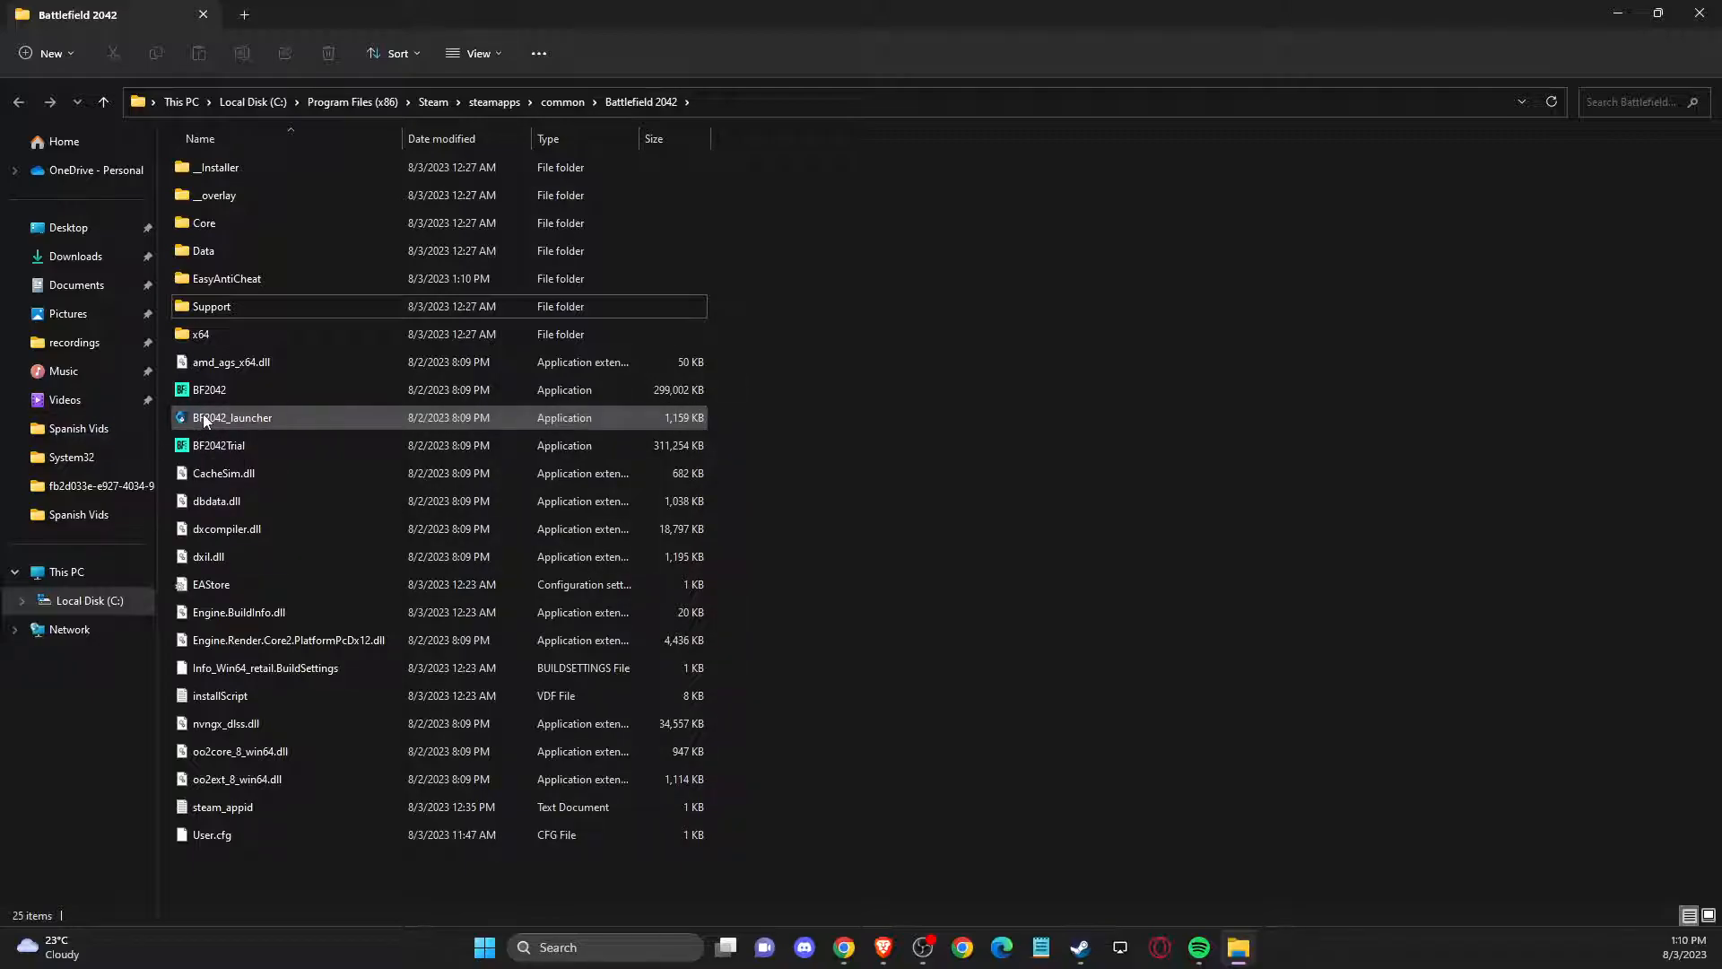
{"action": "left_click", "coordinate": [208, 389]}
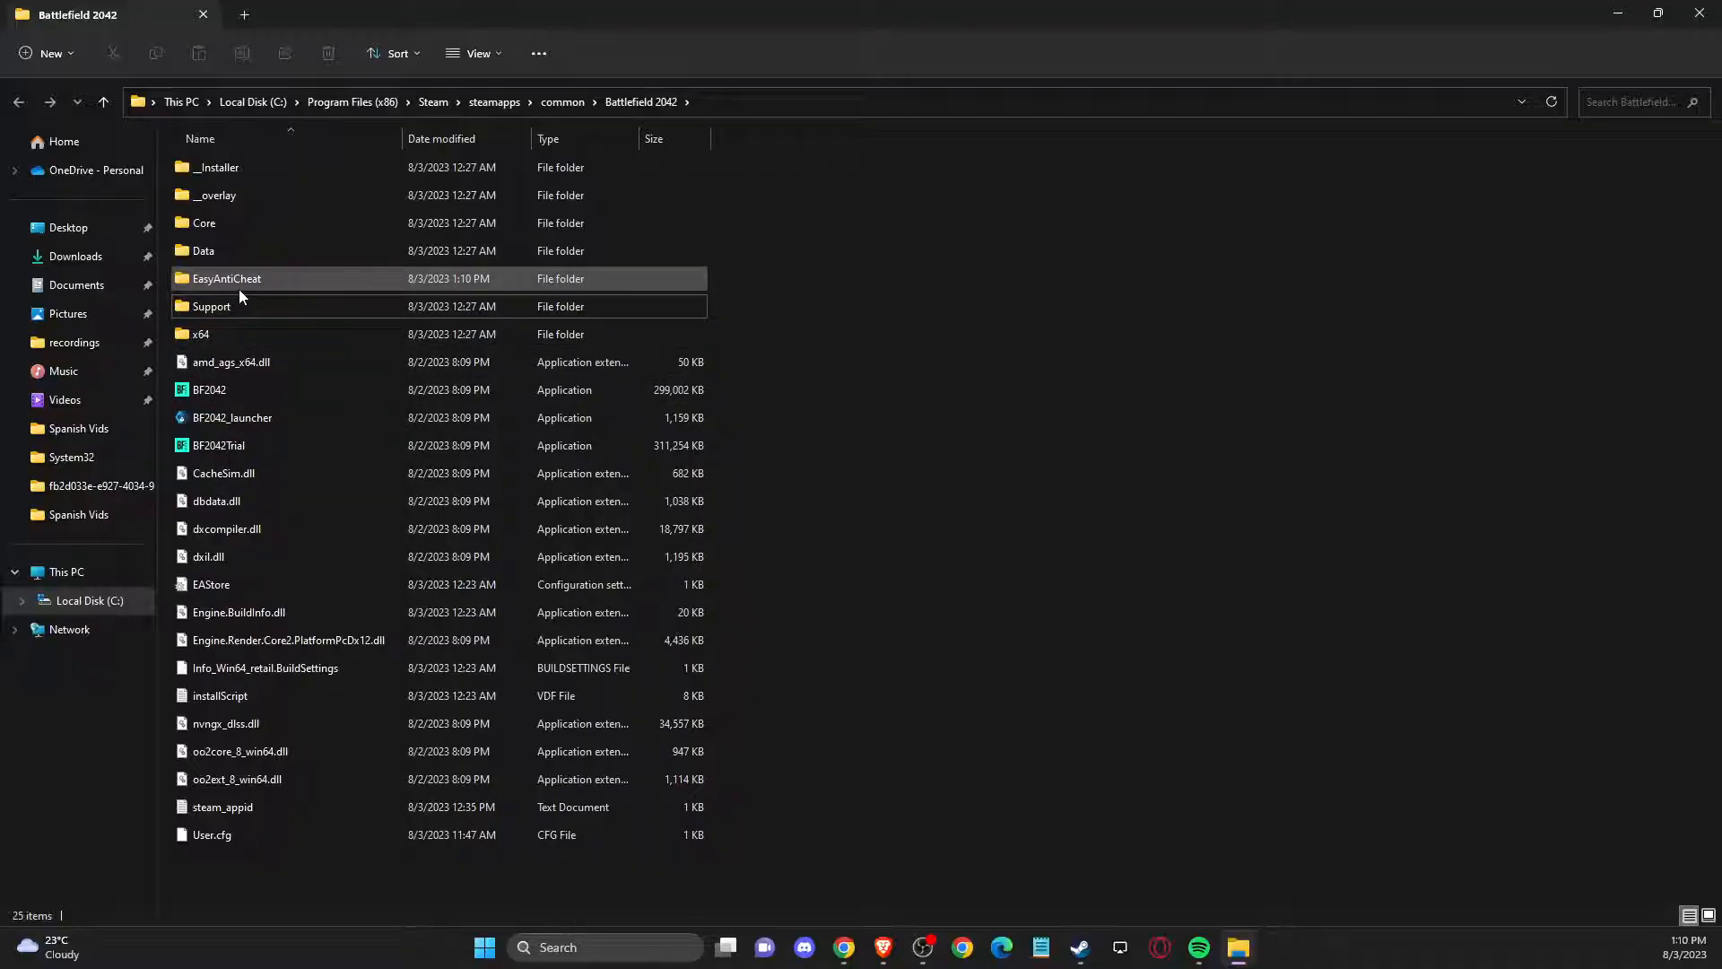
Launch EasyAntiCheat_Setup from the fresh EasyAntiCheat folder
{"action": "double_click", "coordinate": [226, 278]}
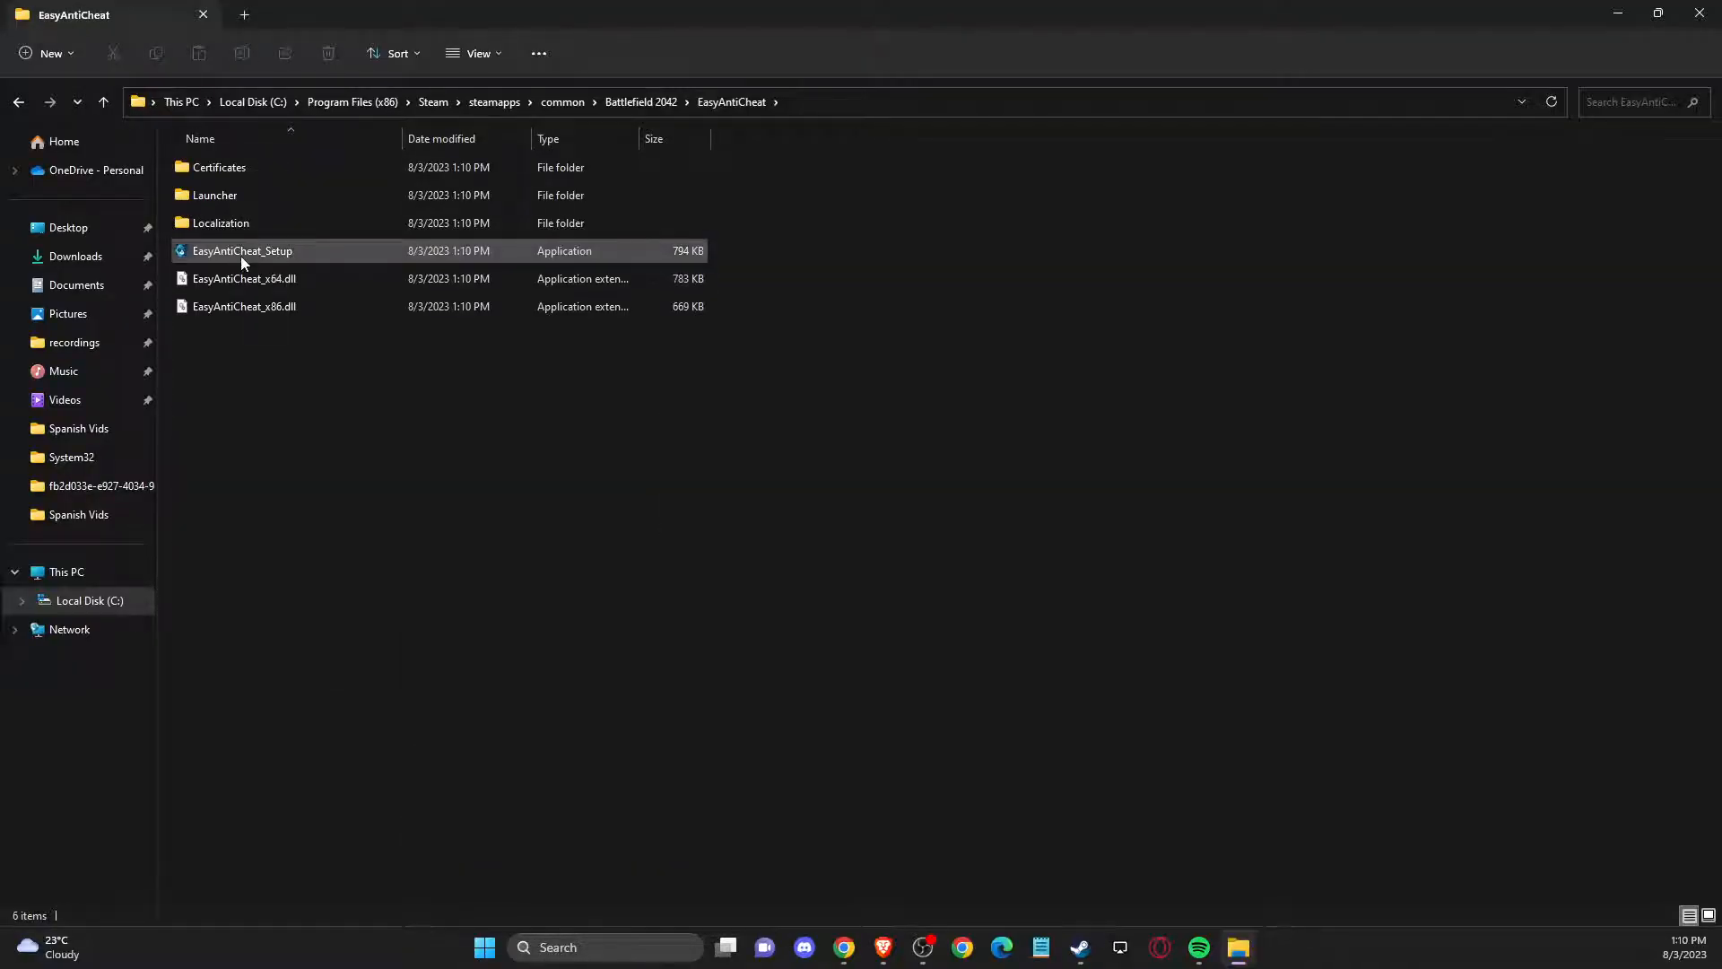
{"action": "double_click", "coordinate": [242, 251]}
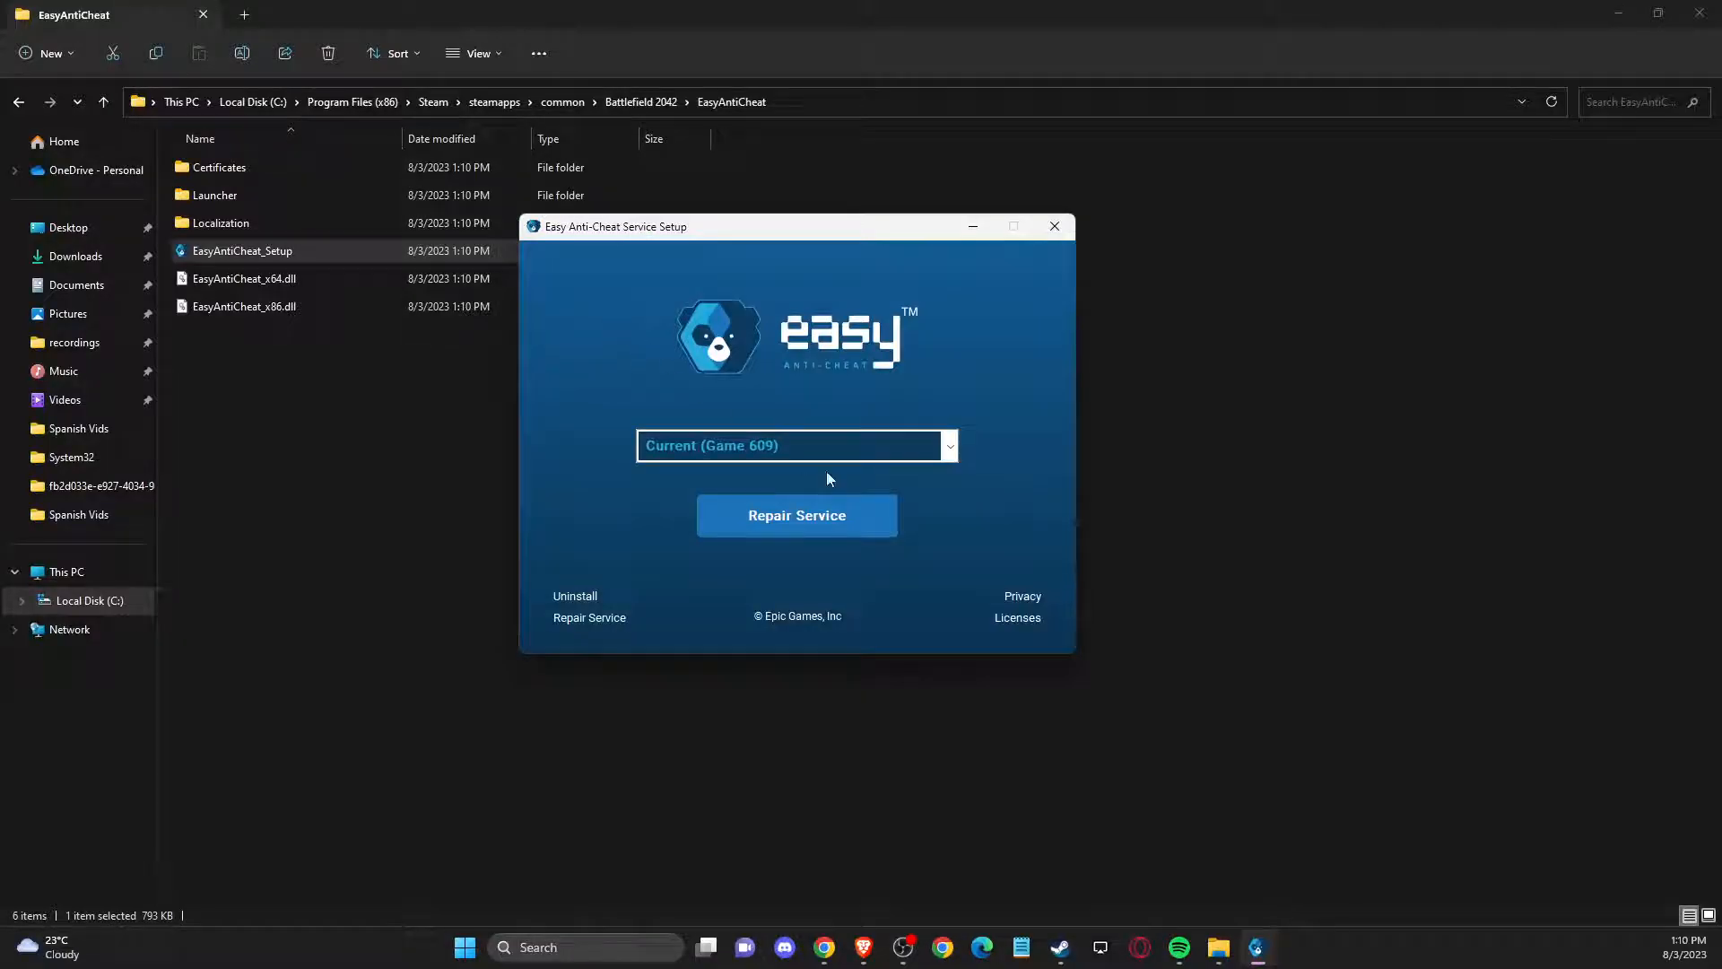
{"action": "mouse_move", "coordinate": [797, 515]}
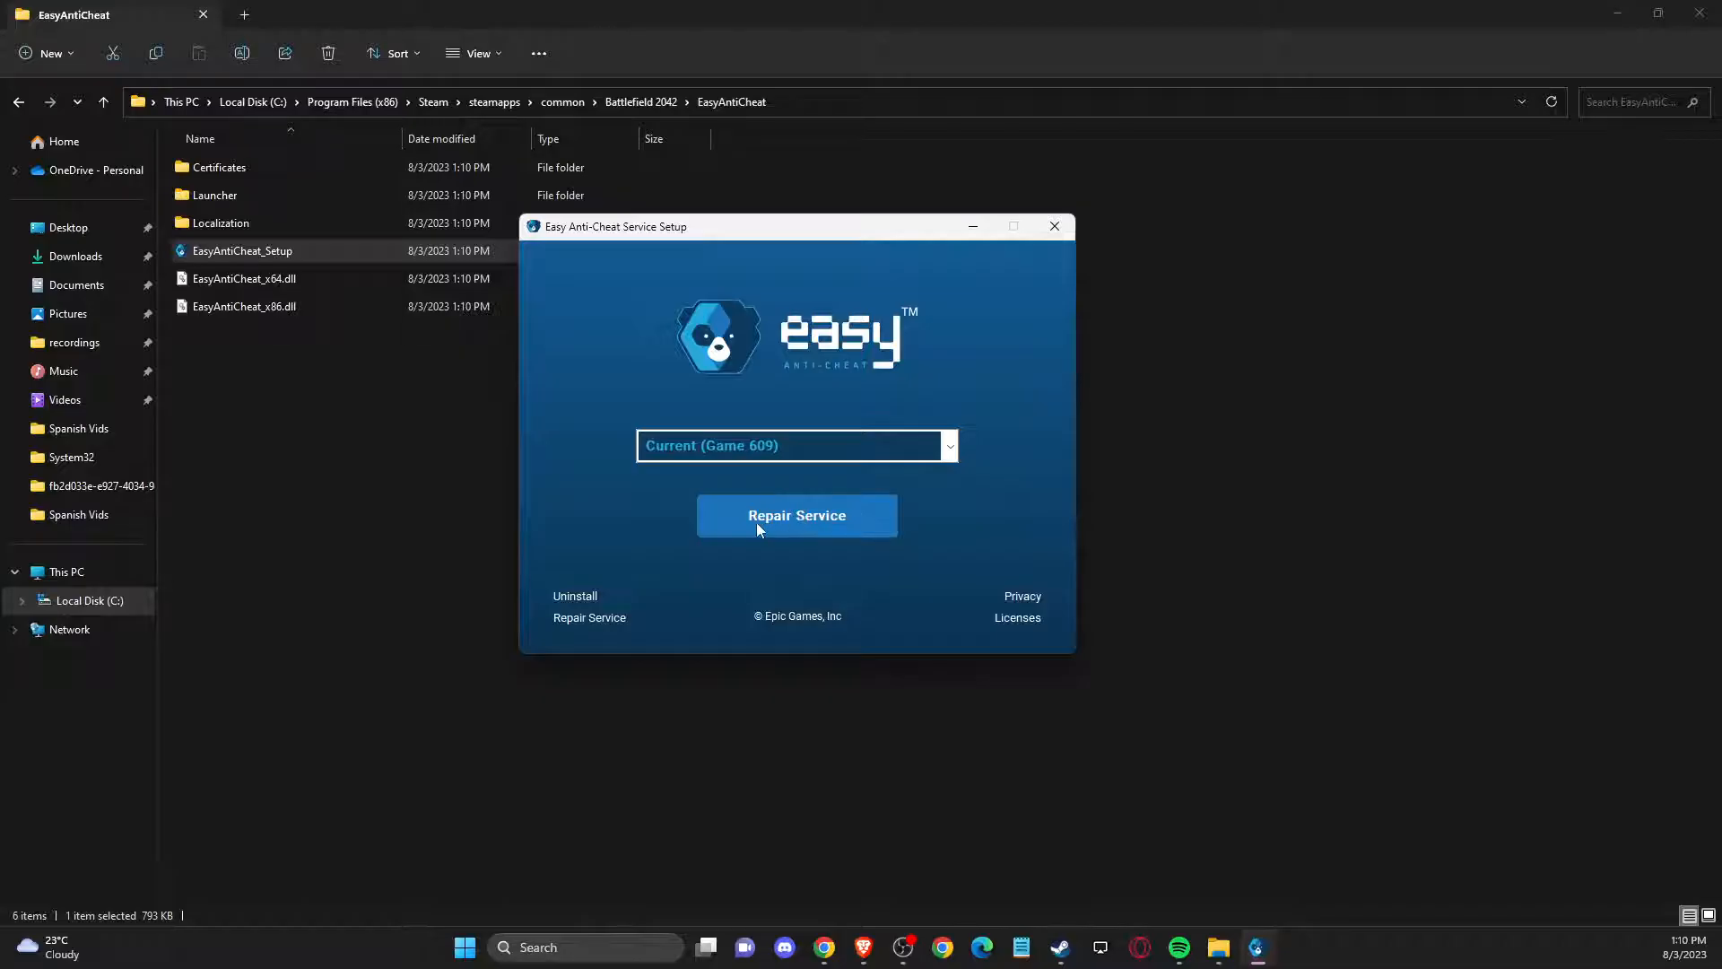
Repair the Easy Anti-Cheat service until Installed Successfully, finish setup and close the Properties window
{"action": "left_click", "coordinate": [796, 515]}
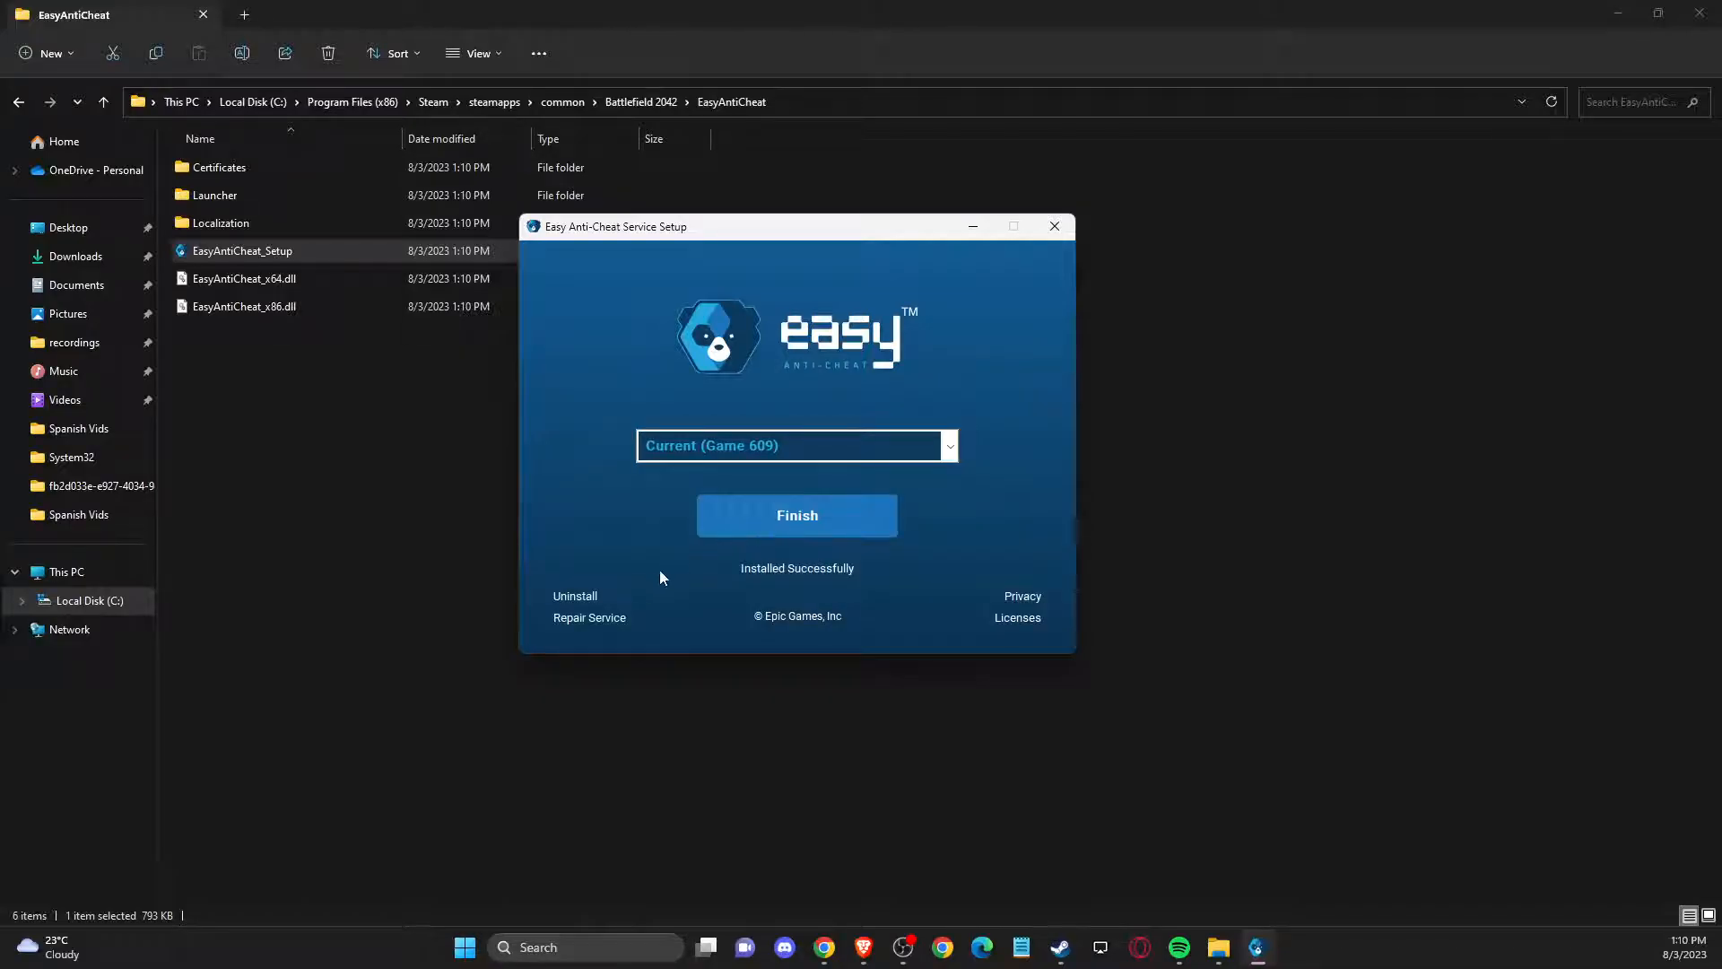
{"action": "left_click", "coordinate": [796, 515]}
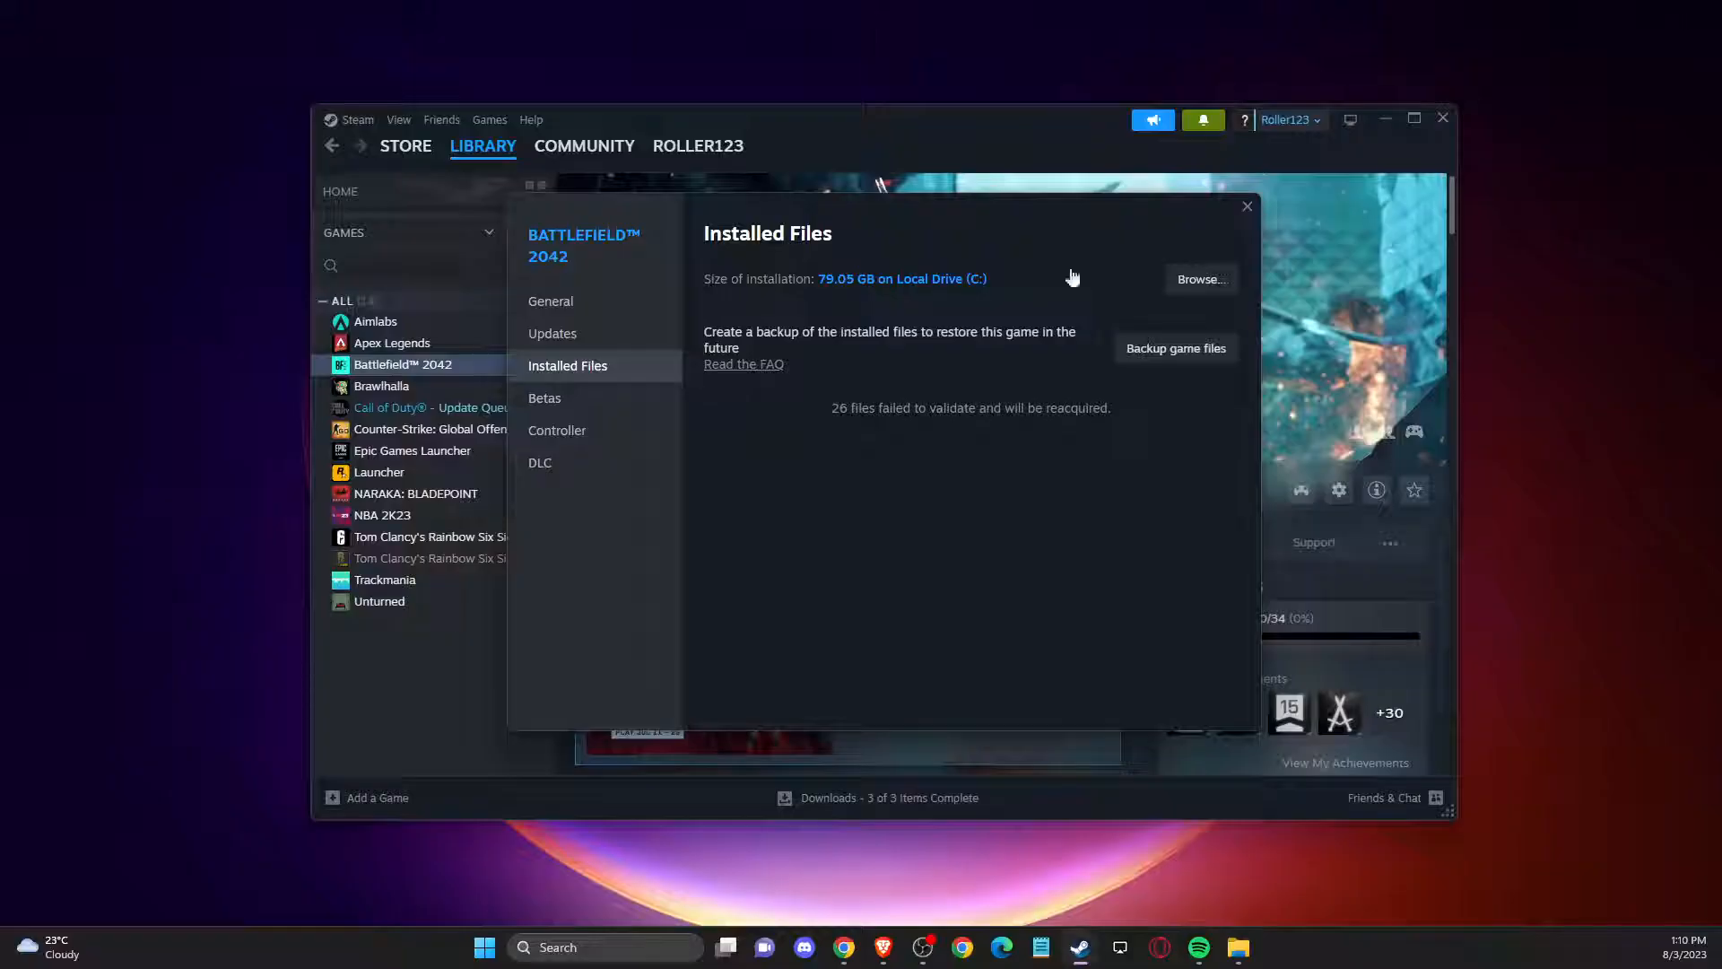
{"action": "left_click", "coordinate": [1247, 206]}
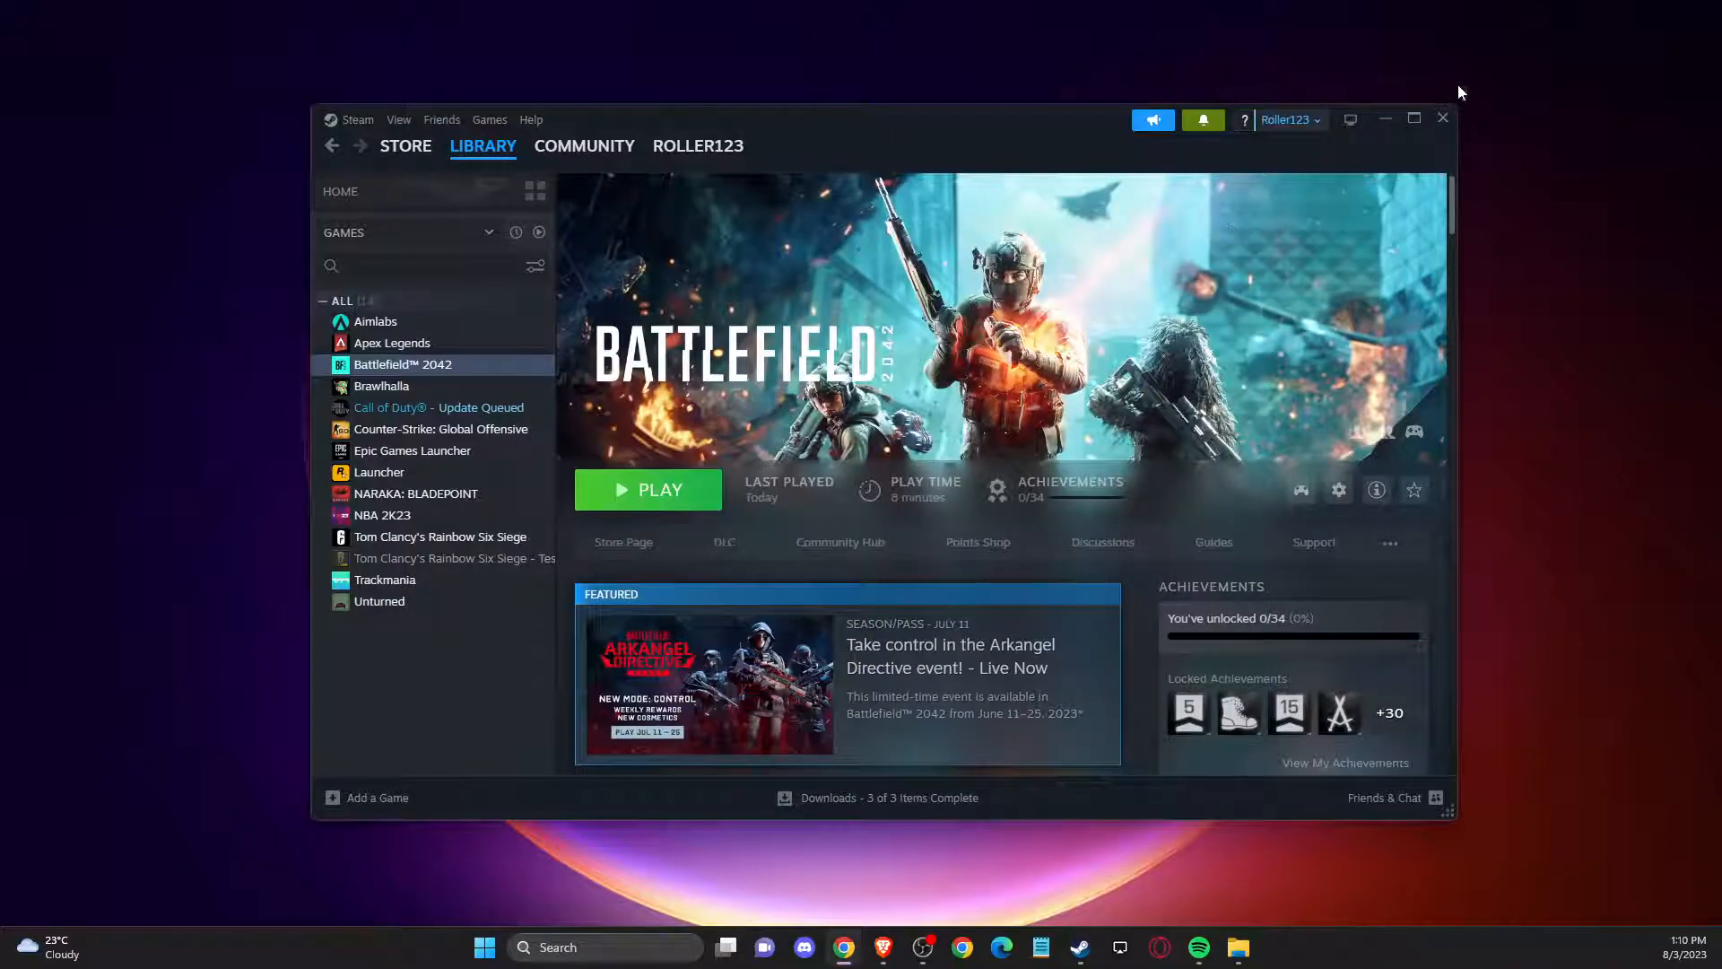
{"action": "mouse_move", "coordinate": [1499, 213]}
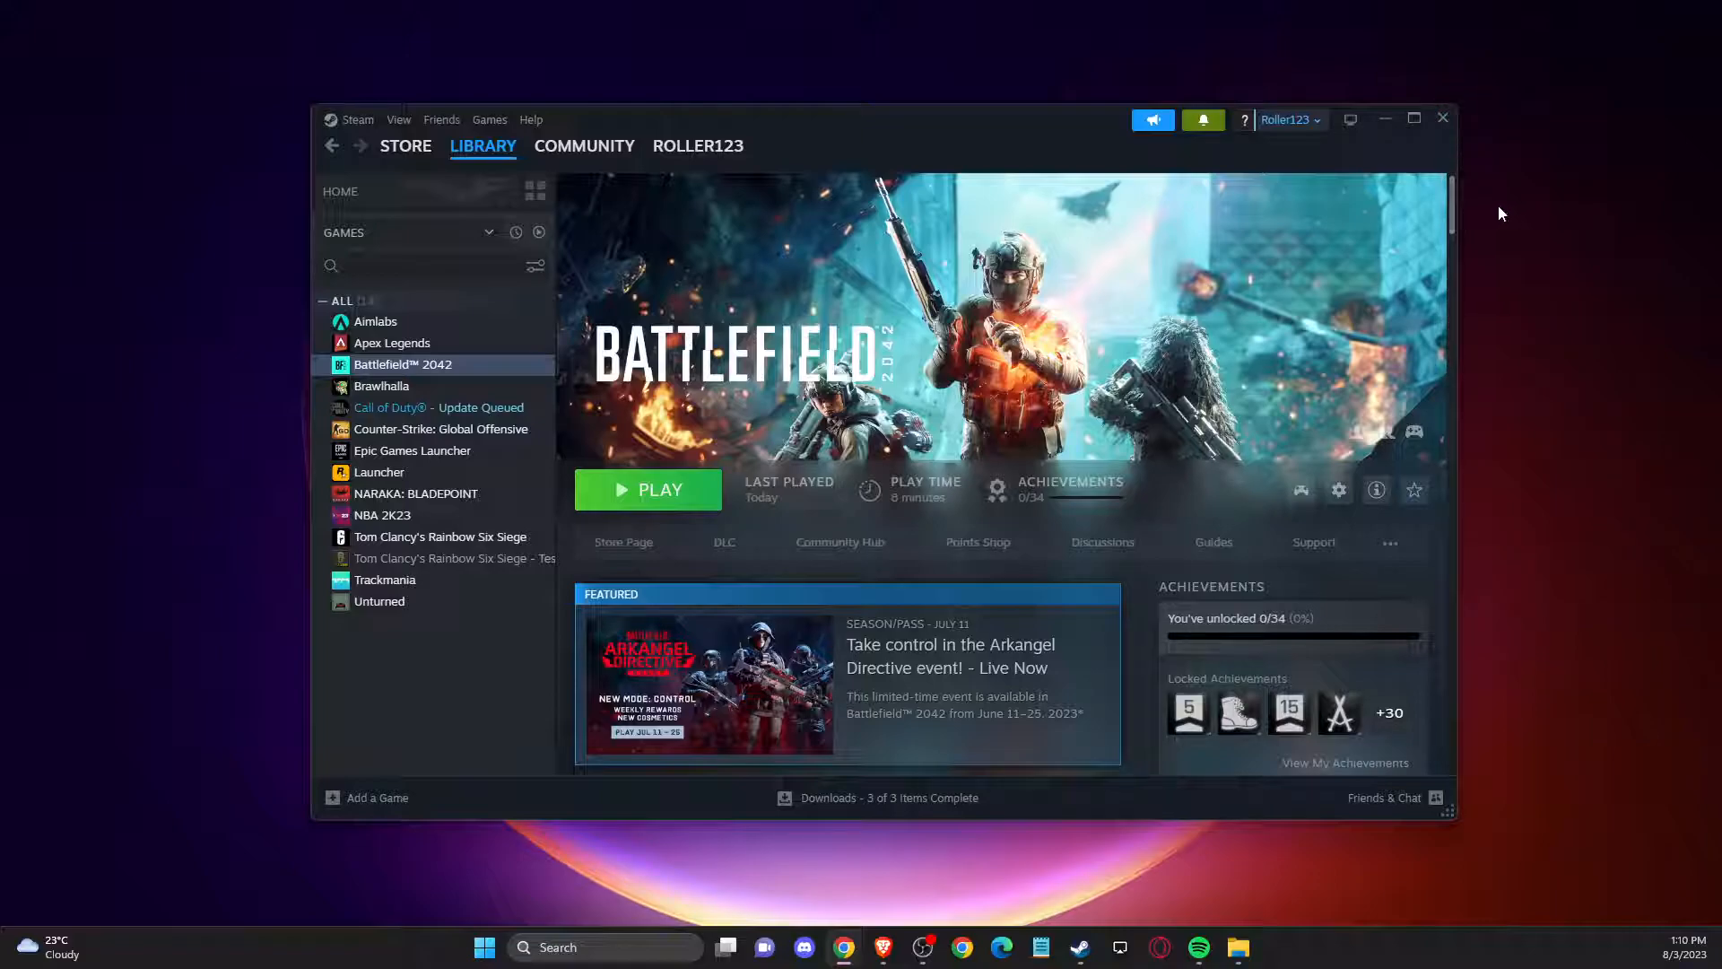